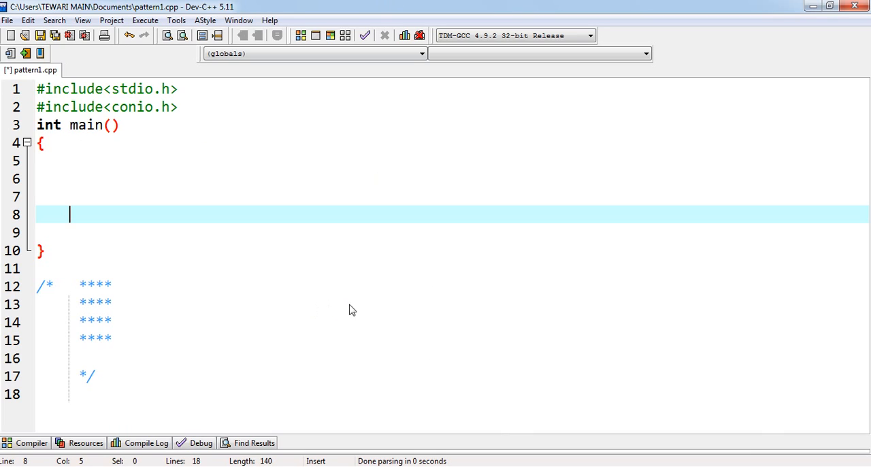
{"action": "mouse_move", "coordinate": [76, 283]}
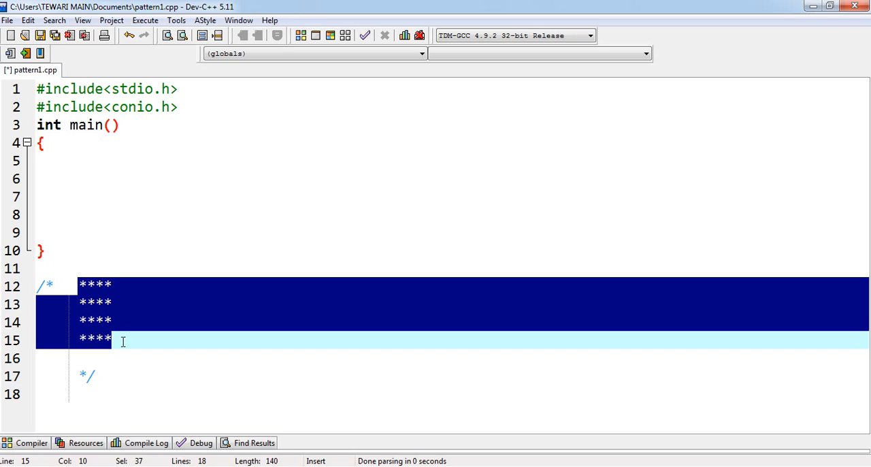
{"action": "mouse_move", "coordinate": [93, 301]}
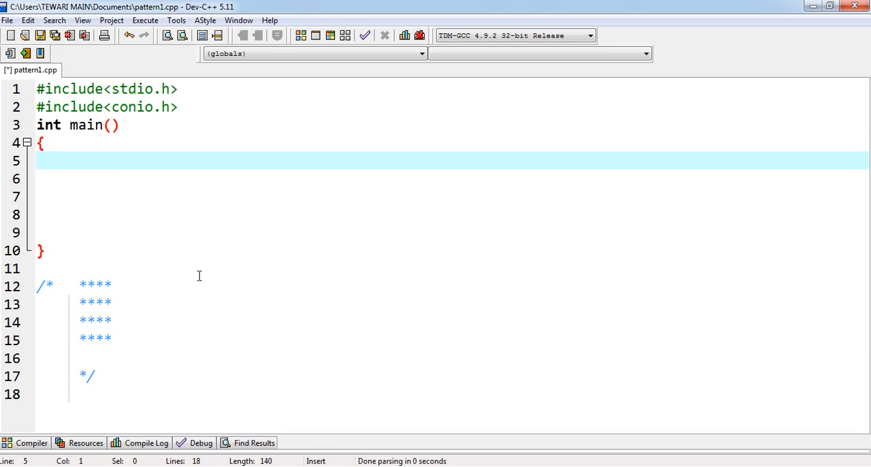
Step: Declare the integers no, i and j at the start of main
{"action": "type", "text": "int"}
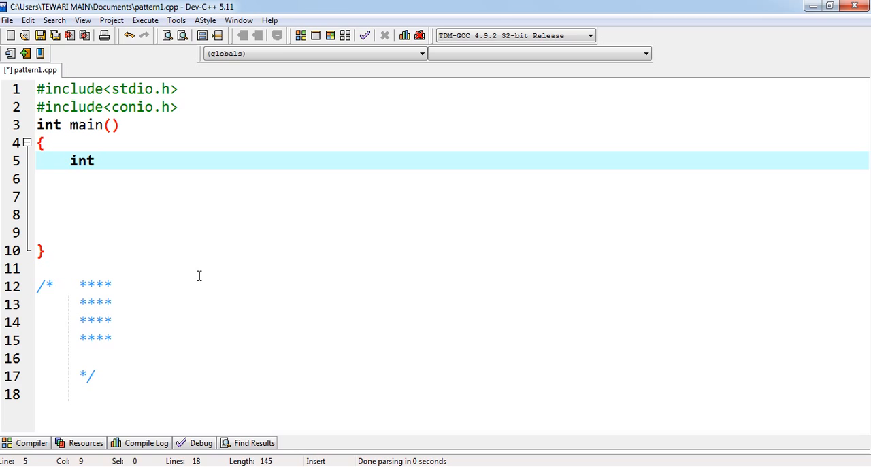
{"action": "type", "text": "no,"}
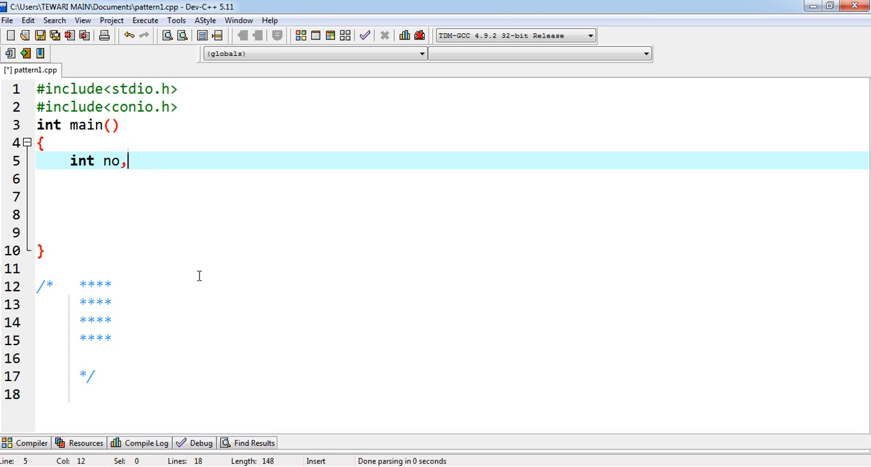
{"action": "type", "text": "i,"}
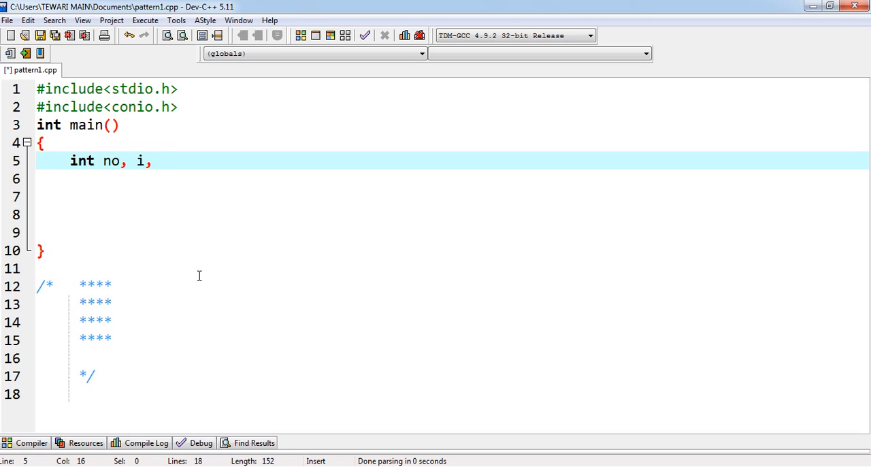
{"action": "type", "text": "j;"}
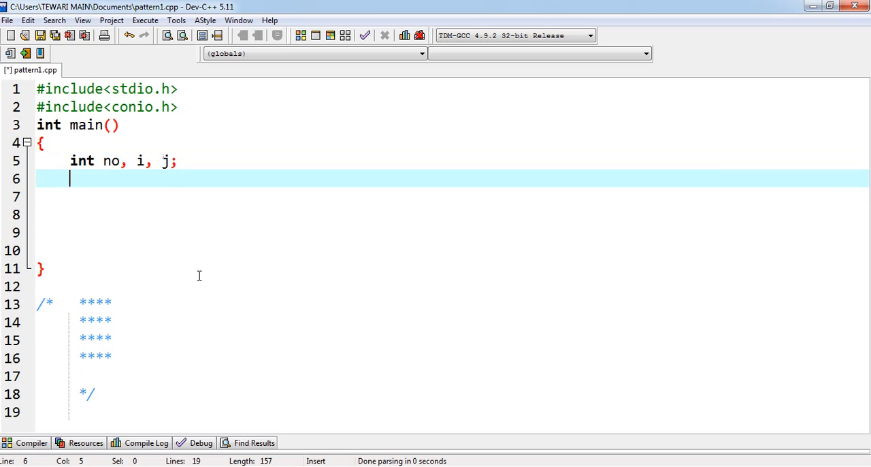
Step: Add the prompt line printfg("\nEnter a value") (printf misspelled with a stray g)
{"action": "type", "text": "printfg(;"}
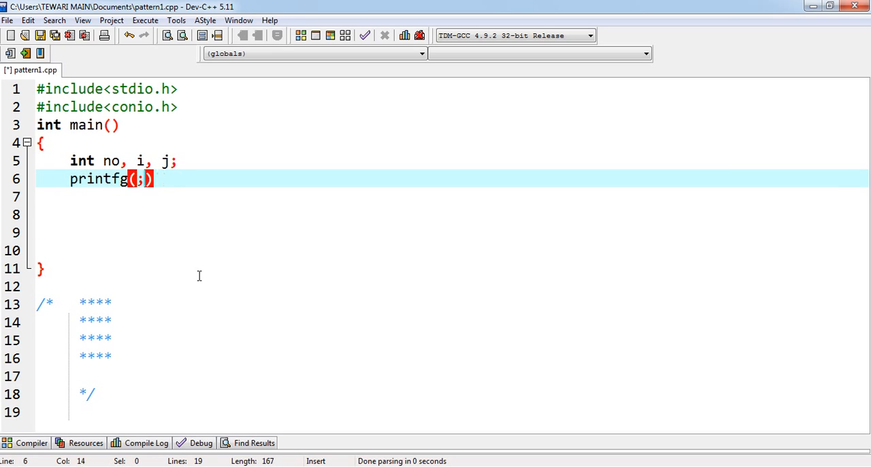
{"action": "type", "text": "\""}
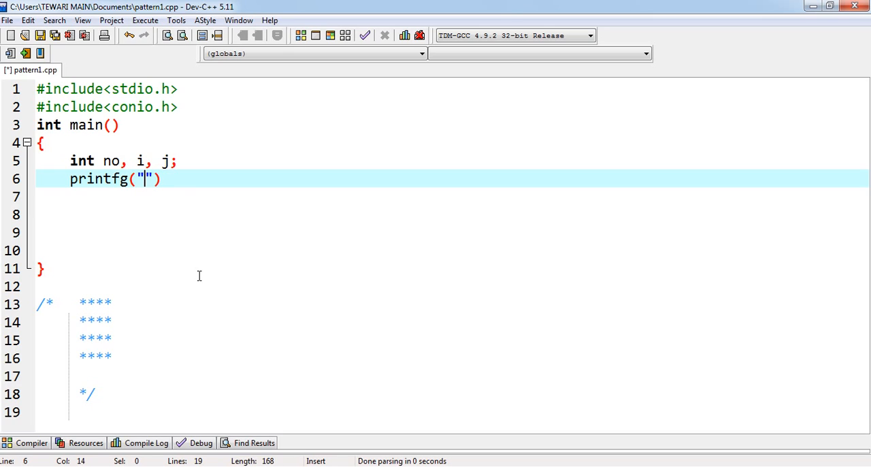
{"action": "type", "text": "\\nEnter a"}
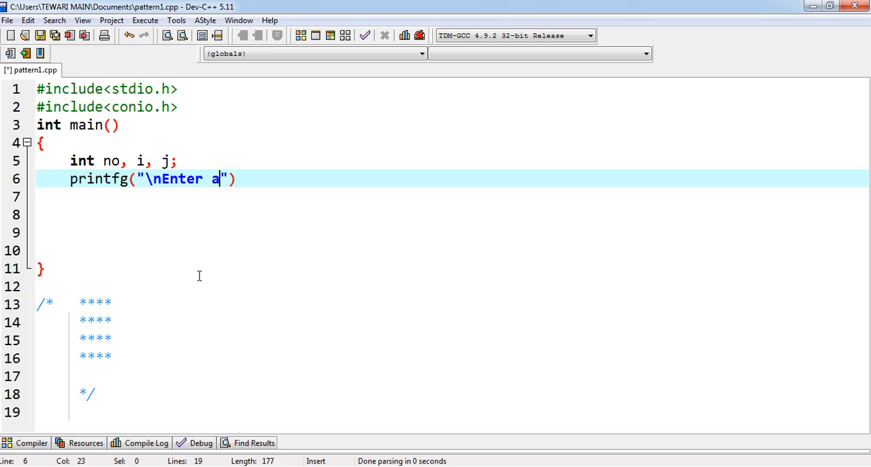
{"action": "type", "text": "value"}
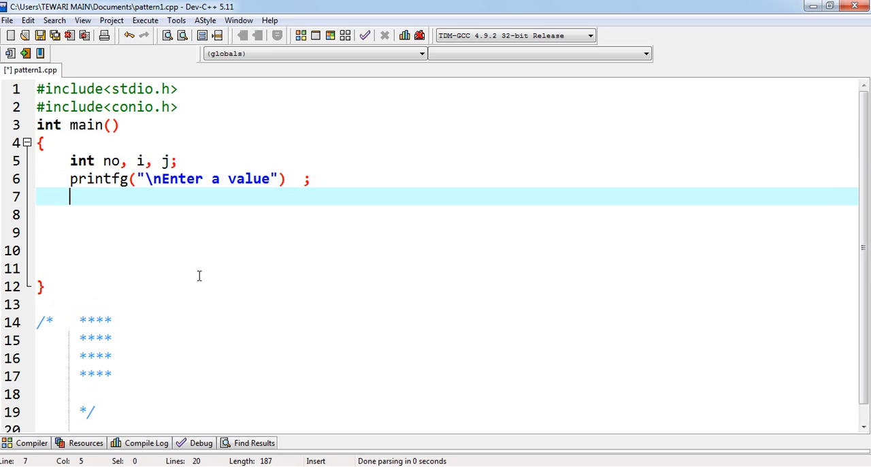
Step: Read the entered number into no with scanf("%d",&no);
{"action": "type", "text": "scanf(\"%\""}
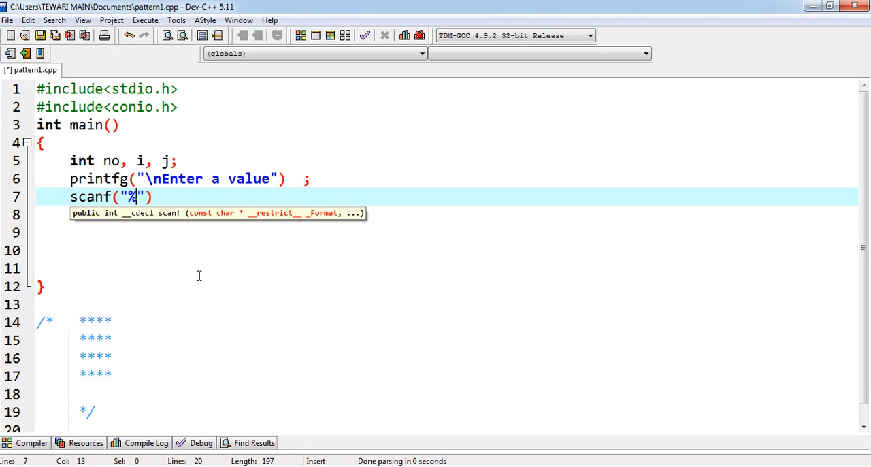
{"action": "type", "text": "d"}
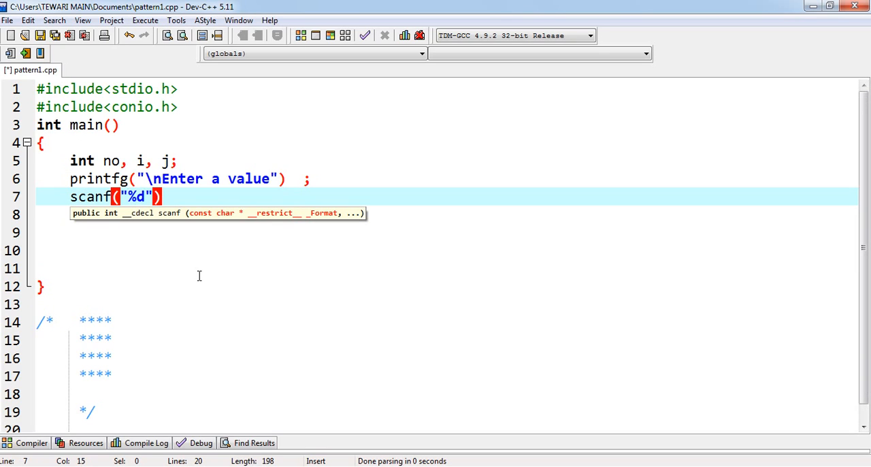
{"action": "type", "text": ","}
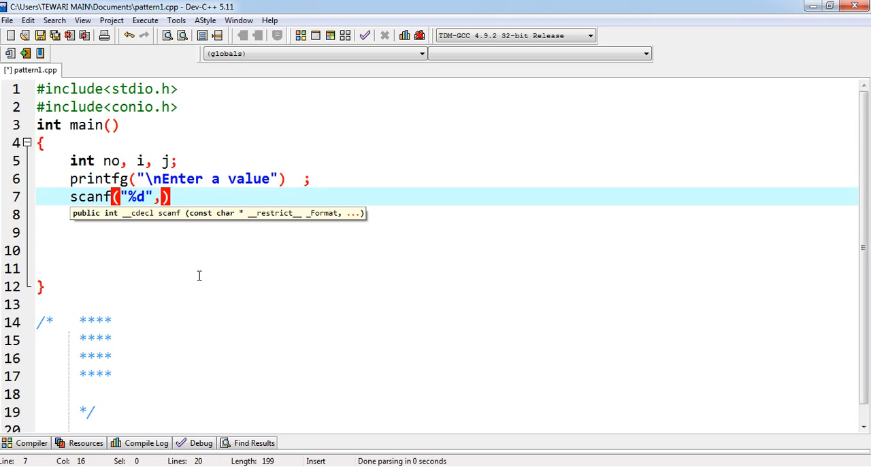
{"action": "type", "text": "&"}
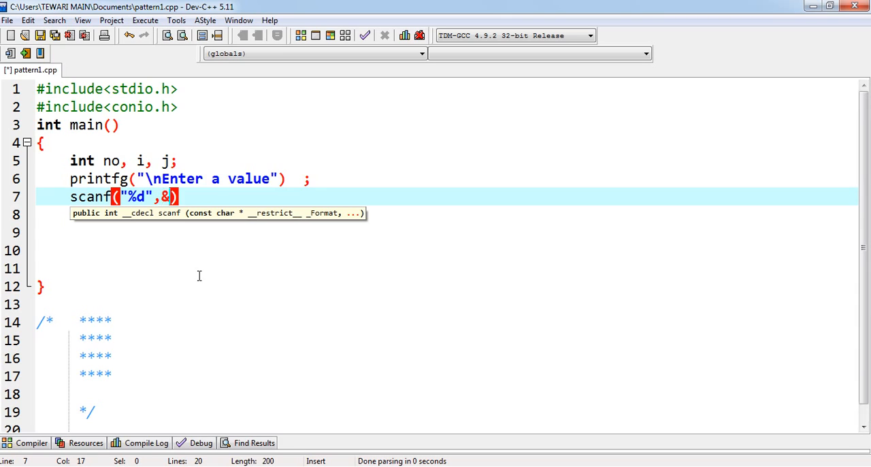
{"action": "type", "text": "no"}
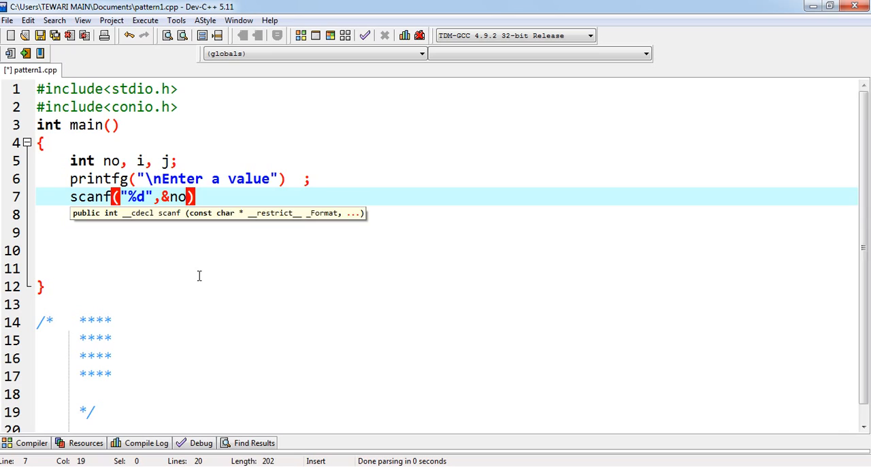
{"action": "key", "text": "Return"}
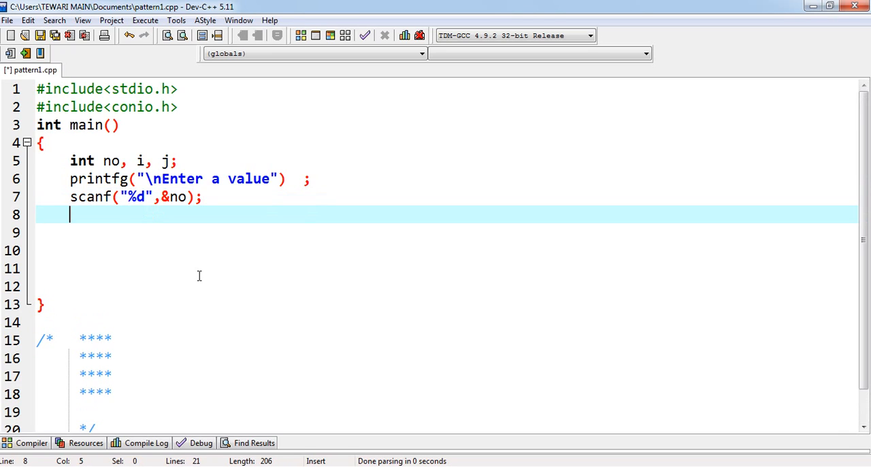
Step: Write the outer loop for(i=1;i<=no;i++)
{"action": "type", "text": "for("}
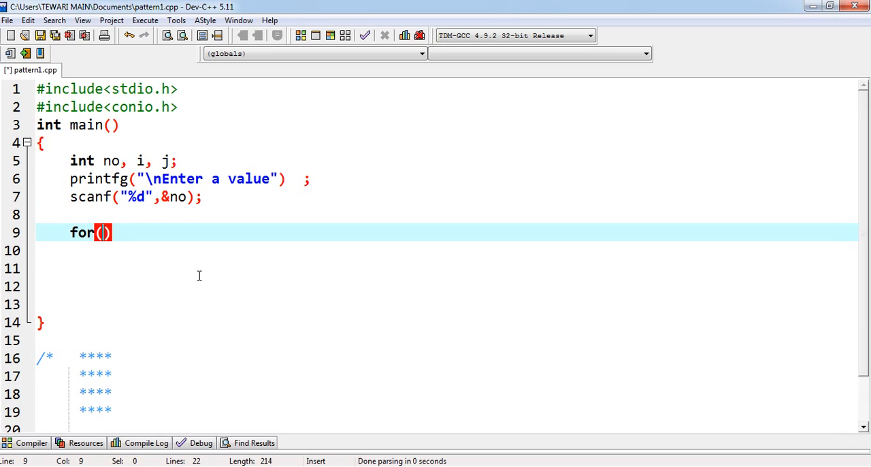
{"action": "type", "text": "i=1;"}
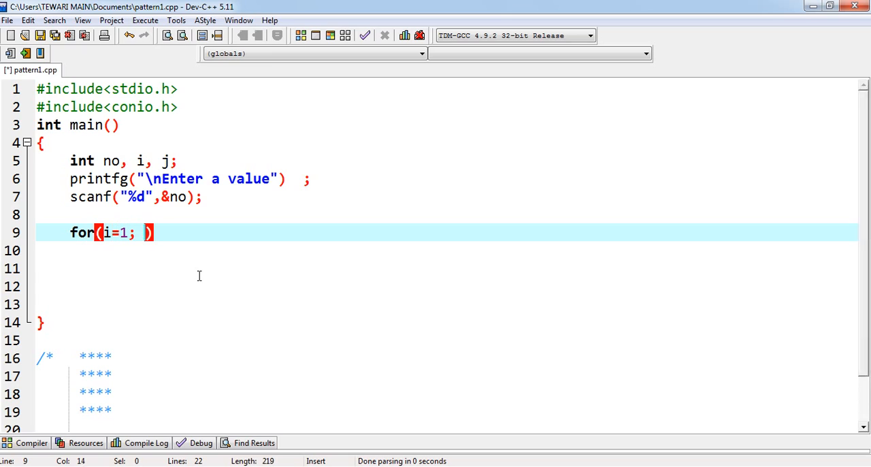
{"action": "type", "text": "i<"}
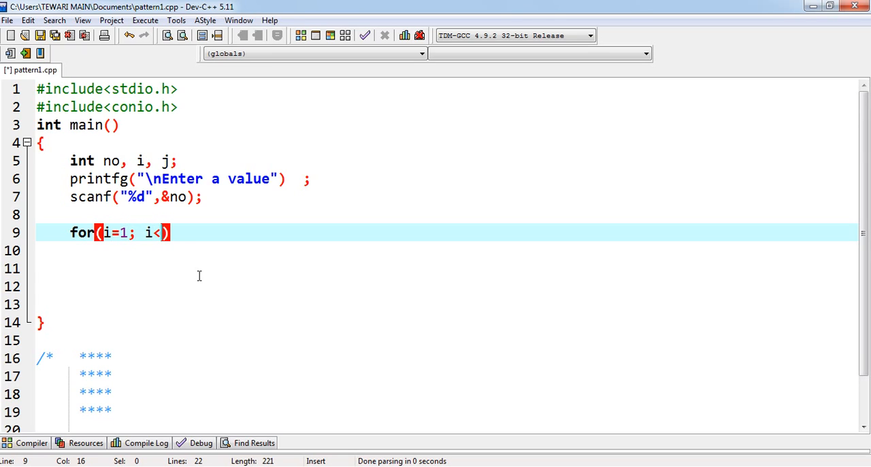
{"action": "type", "text": "=no;i"}
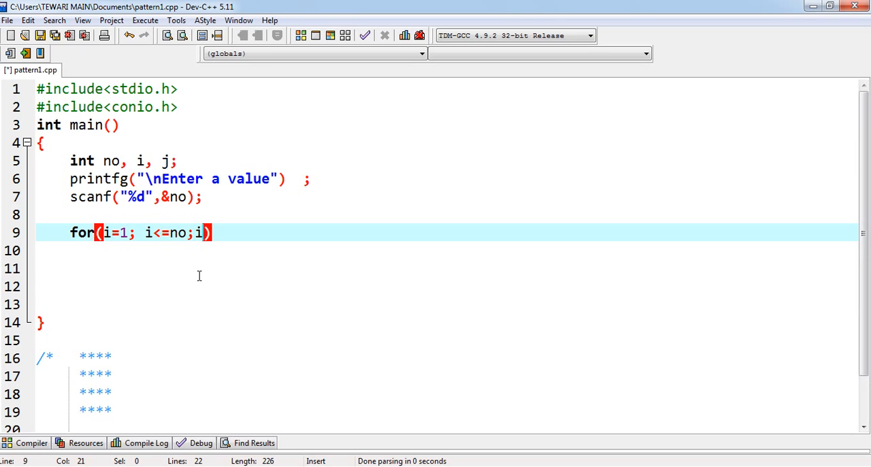
{"action": "type", "text": "++"}
{"action": "left_click", "coordinate": [429, 250]}
{"action": "type", "text": "{"}
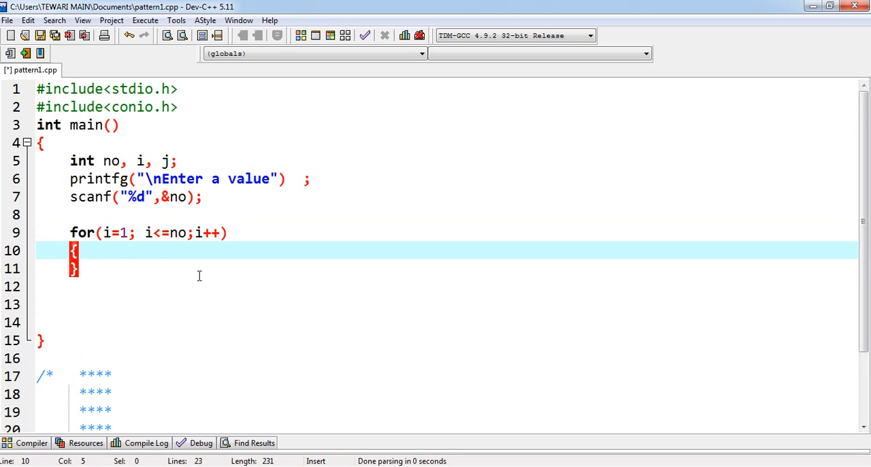
Step: Nest the inner loop for(j=1;j<=no;j++) and start its body
{"action": "type", "text": "f"}
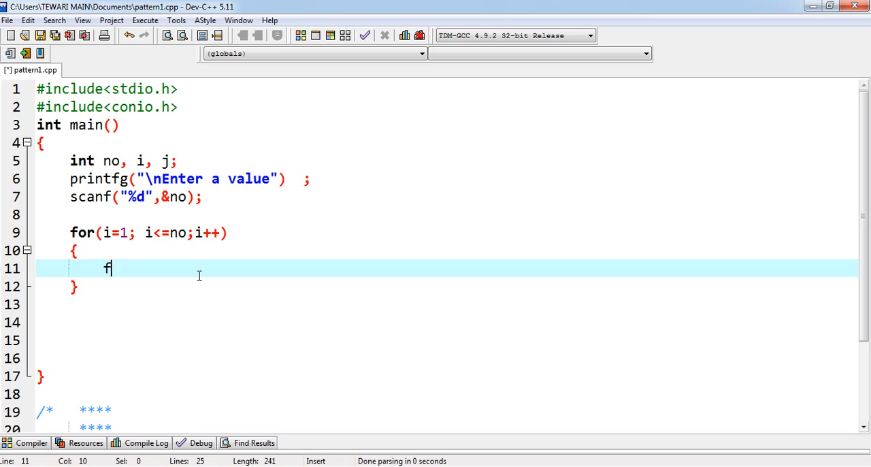
{"action": "type", "text": "or(j="}
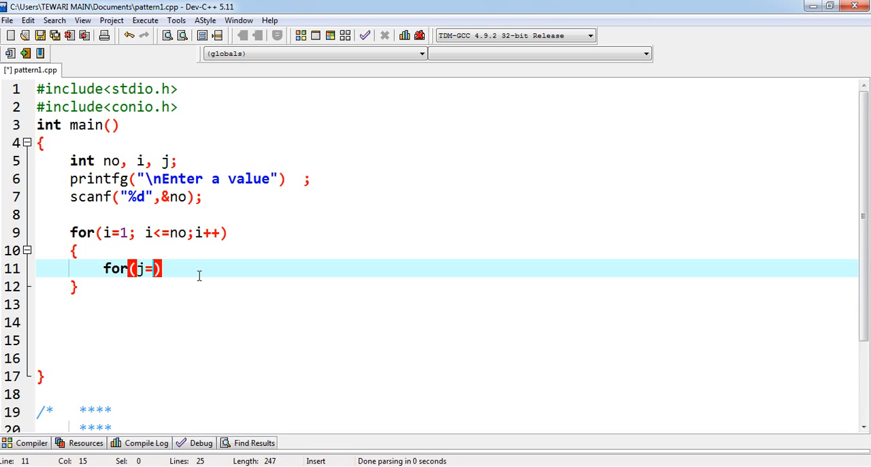
{"action": "type", "text": "1;j"}
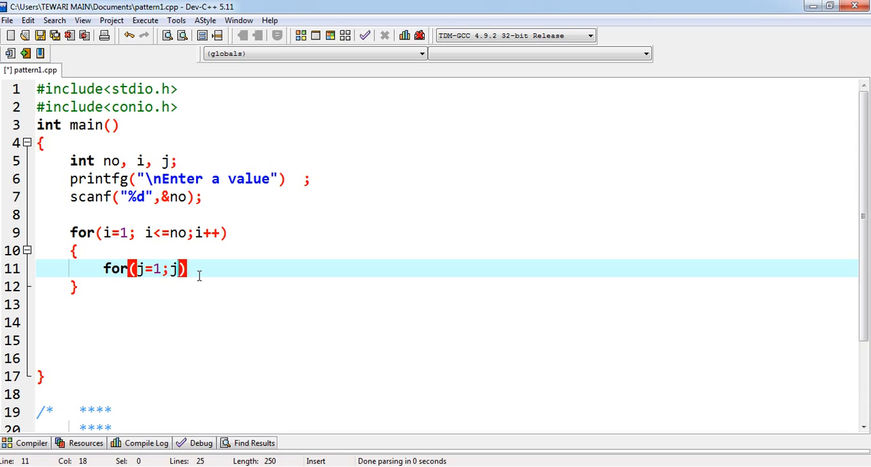
{"action": "type", "text": "<=no;j++"}
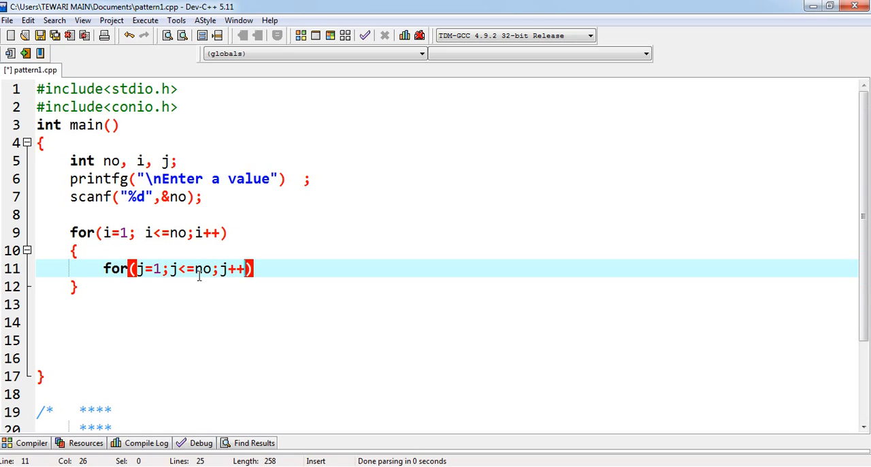
{"action": "key", "text": "Return"}
{"action": "type", "text": "prin"}
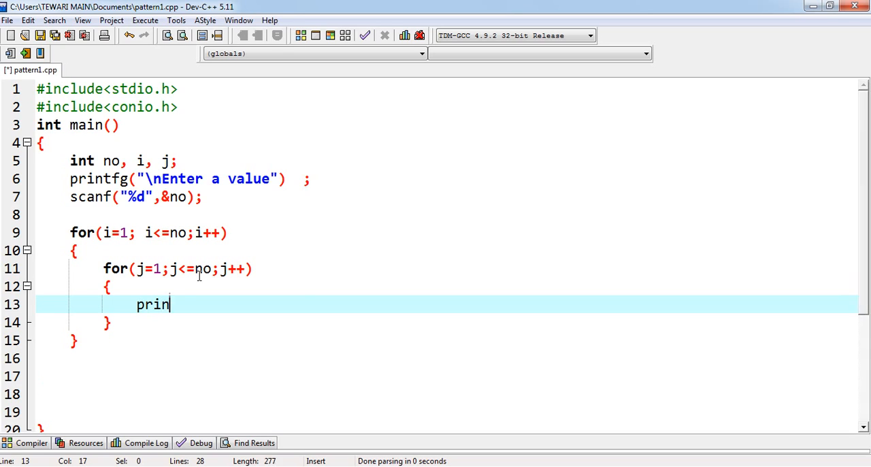
Step: Print "*" inside the inner loop and "\n" after each row in the outer loop
{"action": "type", "text": "tf("}
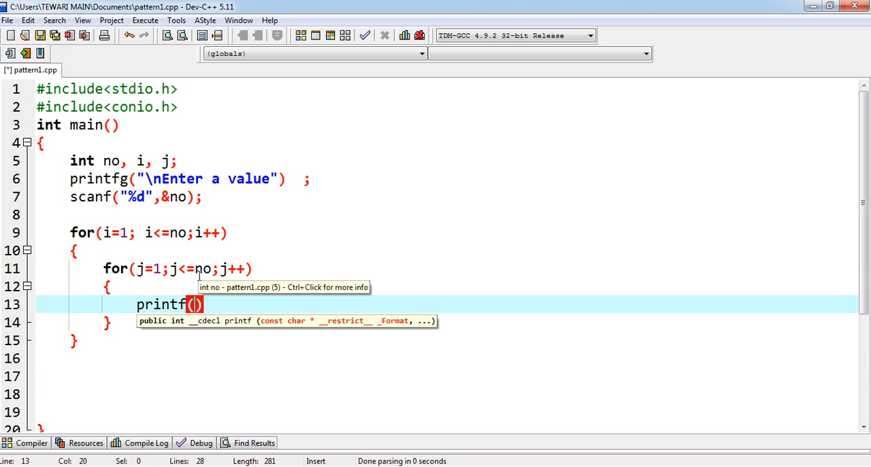
{"action": "type", "text": "\"\""}
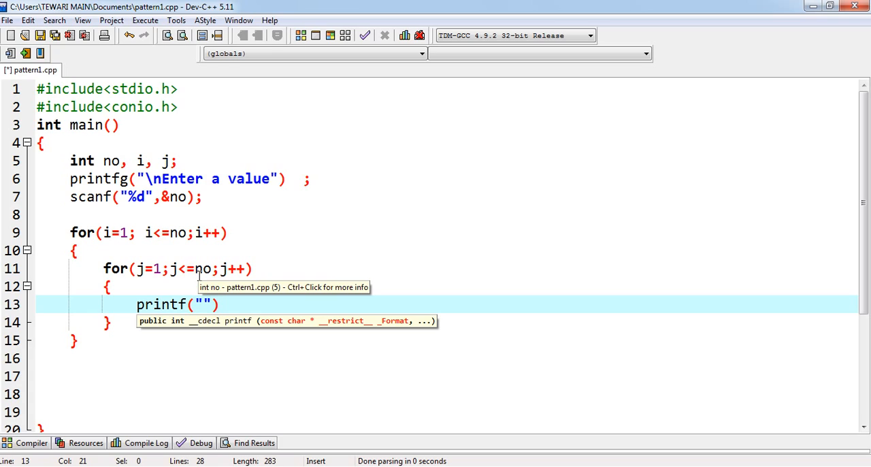
{"action": "mouse_move", "coordinate": [201, 286]}
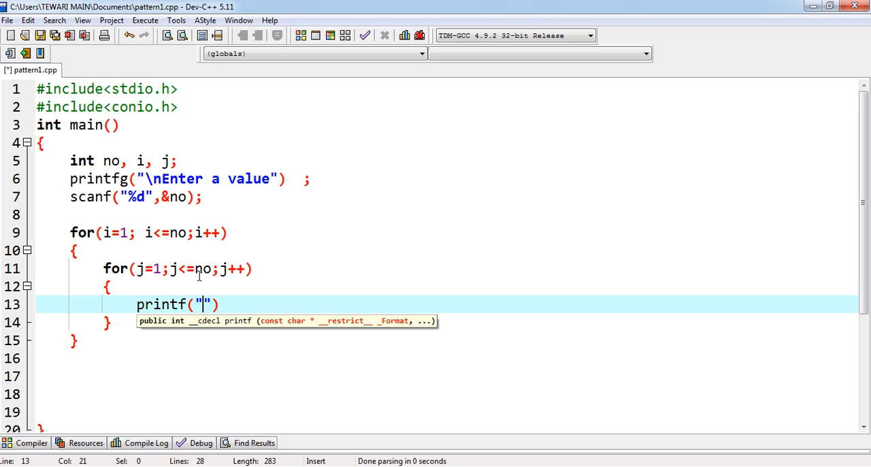
{"action": "type", "text": "*"}
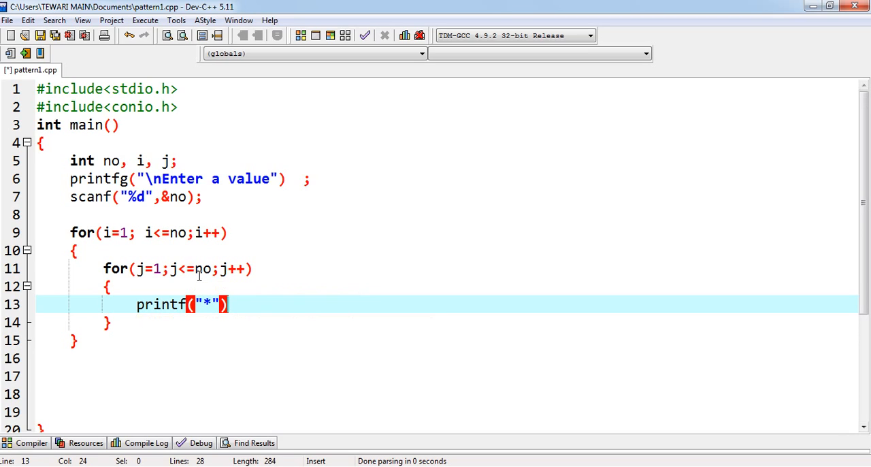
{"action": "type", "text": ";"}
{"action": "type", "text": "pri"}
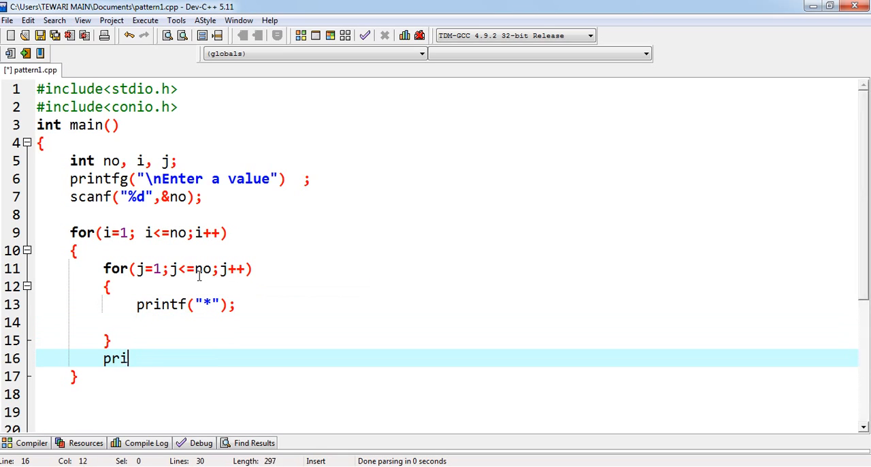
{"action": "type", "text": "ntf(\"\\n\");"}
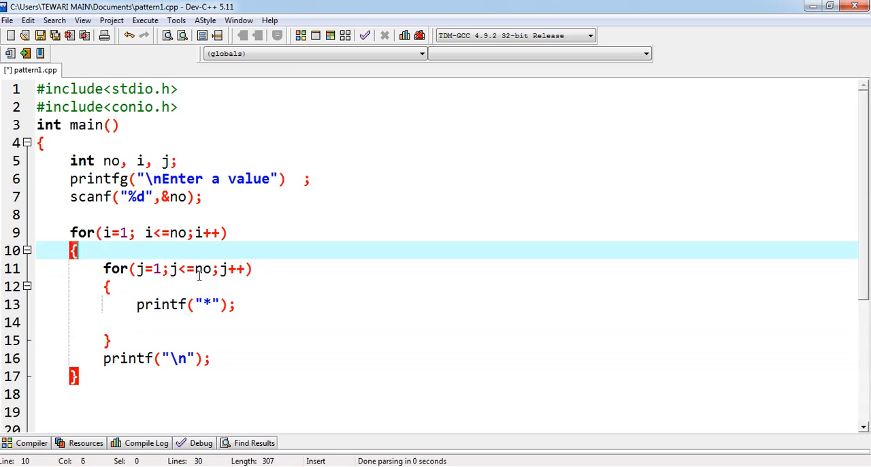
Step: Fix the prompt call so printfg becomes printf("\nEnter a value")
{"action": "left_click", "coordinate": [201, 196]}
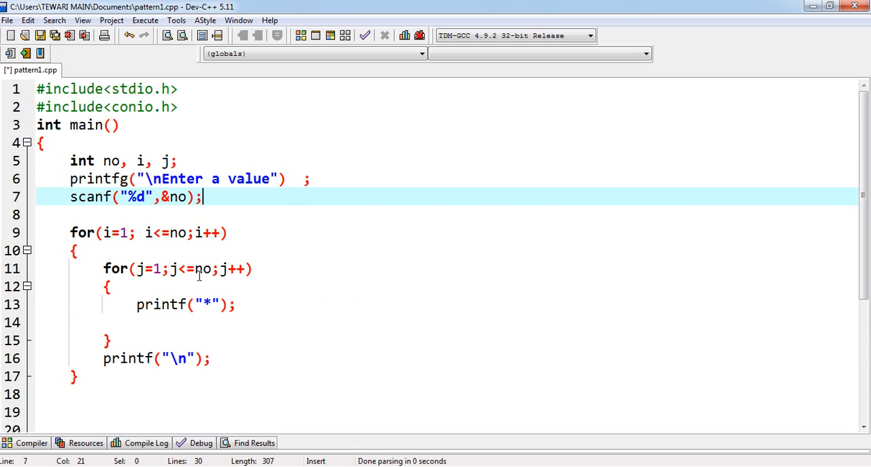
{"action": "left_click", "coordinate": [205, 178]}
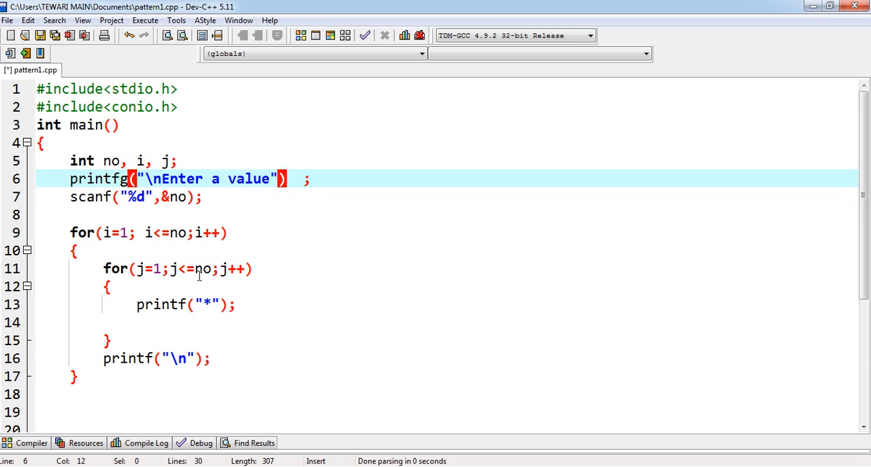
{"action": "mouse_move", "coordinate": [202, 268]}
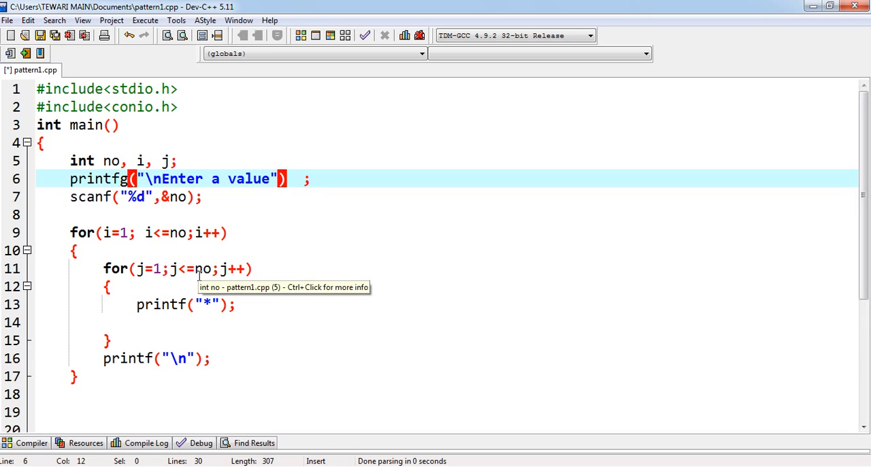
{"action": "key", "text": "Backspace"}
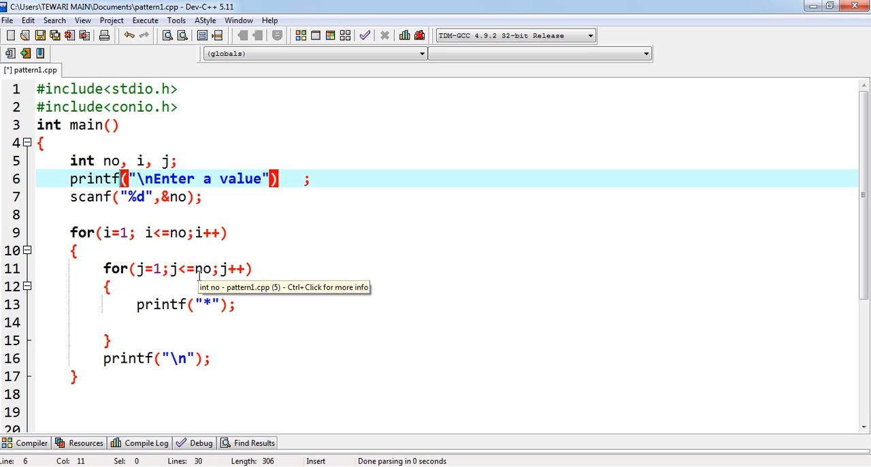
{"action": "mouse_move", "coordinate": [199, 268]}
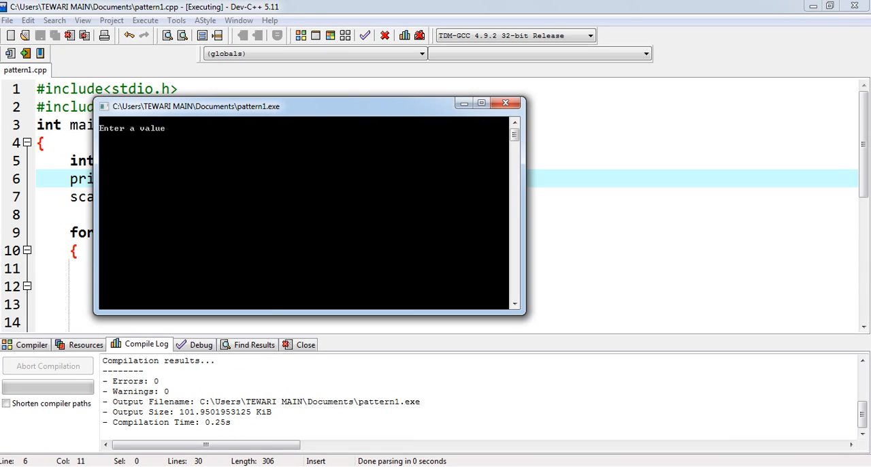
Step: Run pattern1 and enter 4 at its value prompt in the console
{"action": "type", "text": "4"}
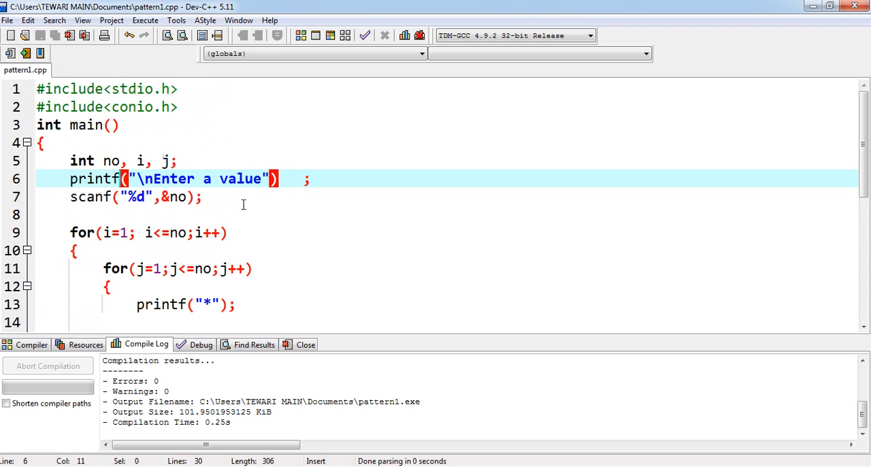
{"action": "mouse_move", "coordinate": [120, 111]}
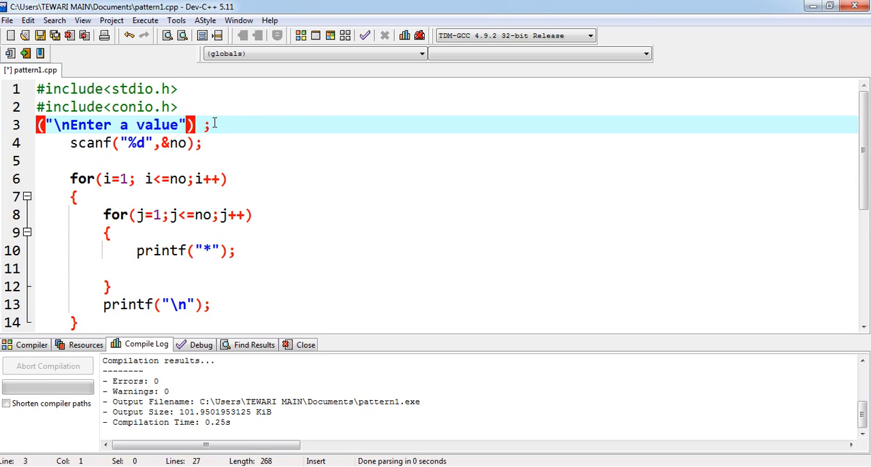
Step: Undo the accidental deletion and remove the #include<conio.h> line, leaving only stdio.h
{"action": "key", "text": "Backspace"}
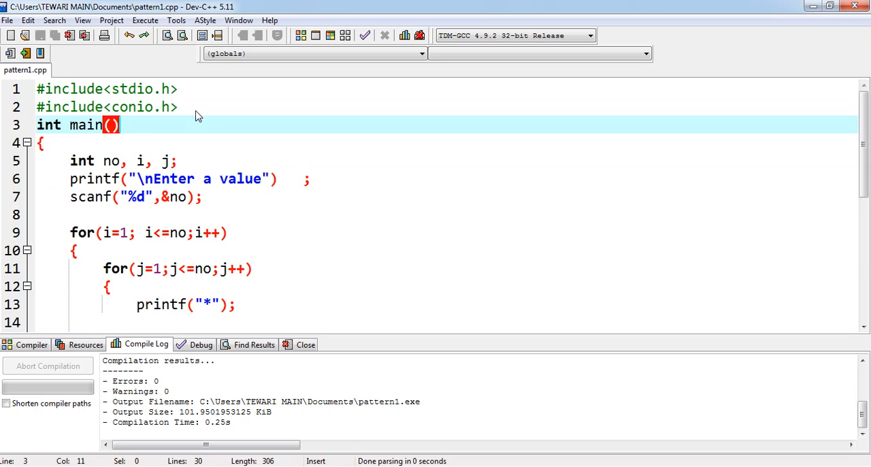
{"action": "left_click", "coordinate": [170, 106]}
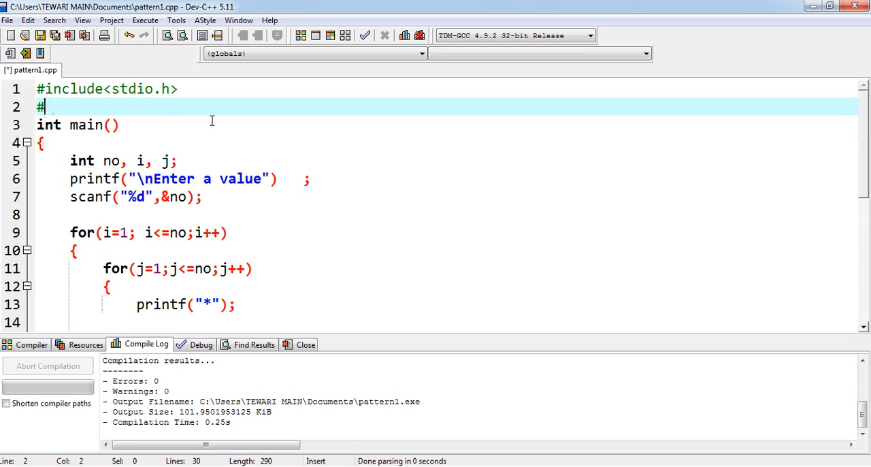
{"action": "scroll", "scroll_direction": "down", "scroll_amount": 3}
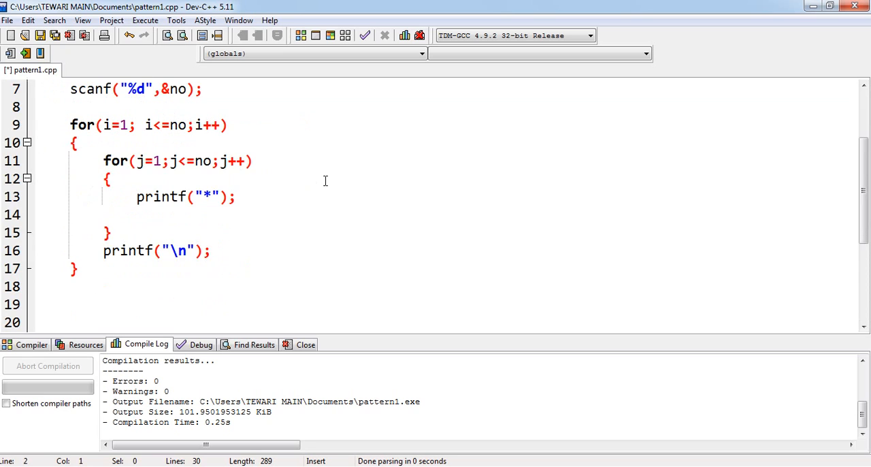
{"action": "scroll", "scroll_direction": "up", "scroll_amount": 3}
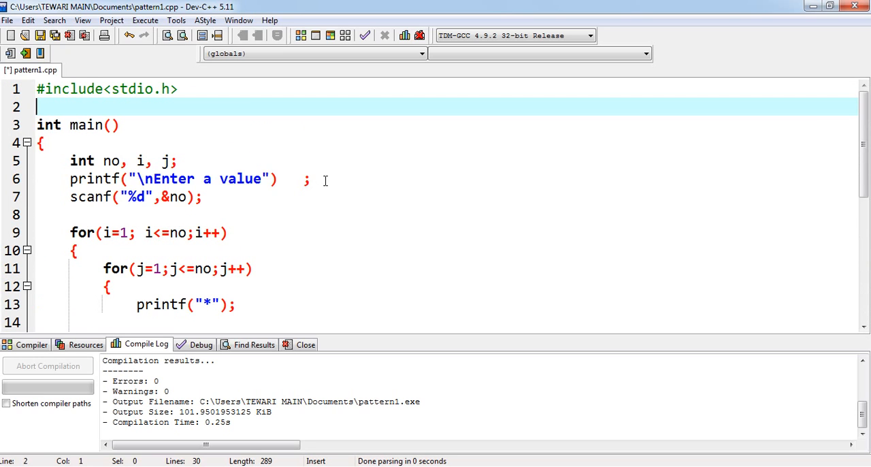
{"action": "scroll", "scroll_direction": "down", "scroll_amount": 3}
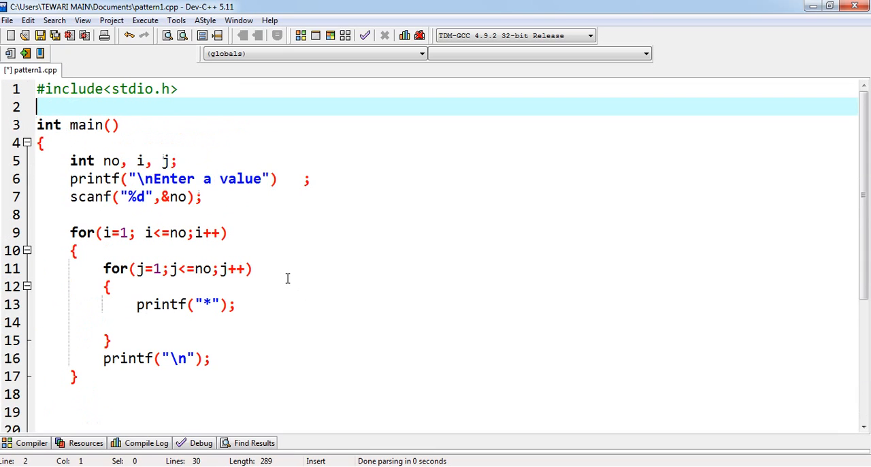
{"action": "mouse_move", "coordinate": [215, 357]}
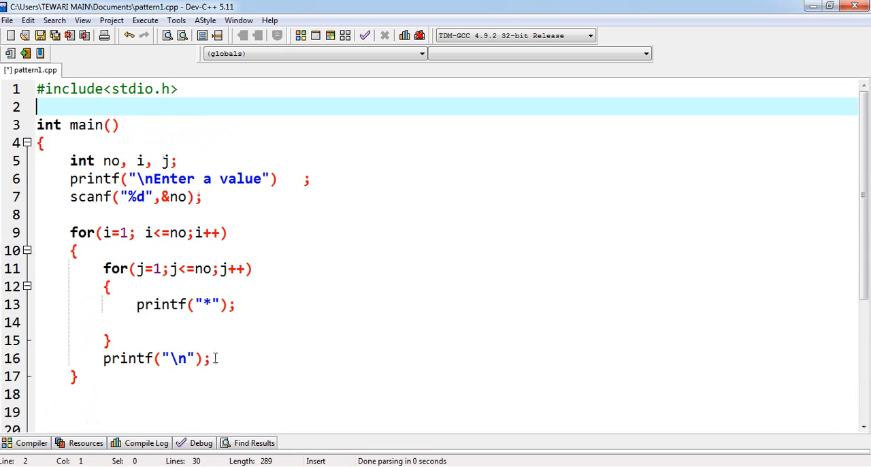
{"action": "scroll", "scroll_direction": "down", "scroll_amount": 3}
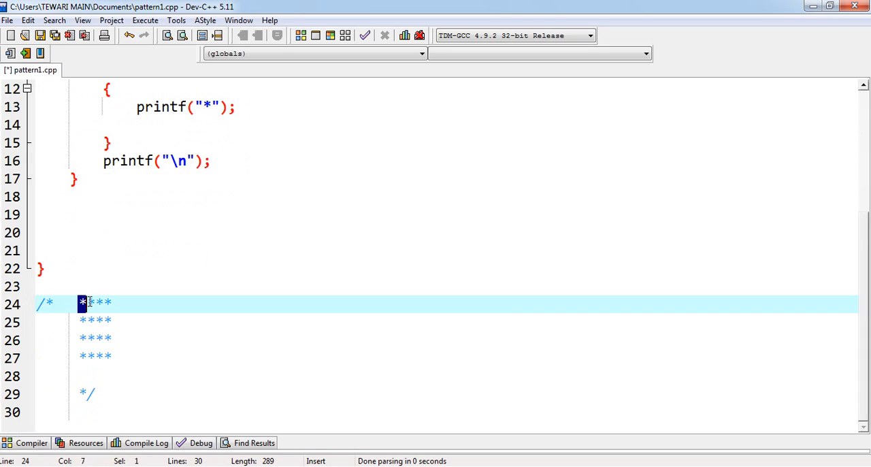
Step: Overwrite the commented star rows with four rows of 1234 as the expected output
{"action": "left_click_drag", "start_coordinate": [81, 302], "coordinate": [112, 302]}
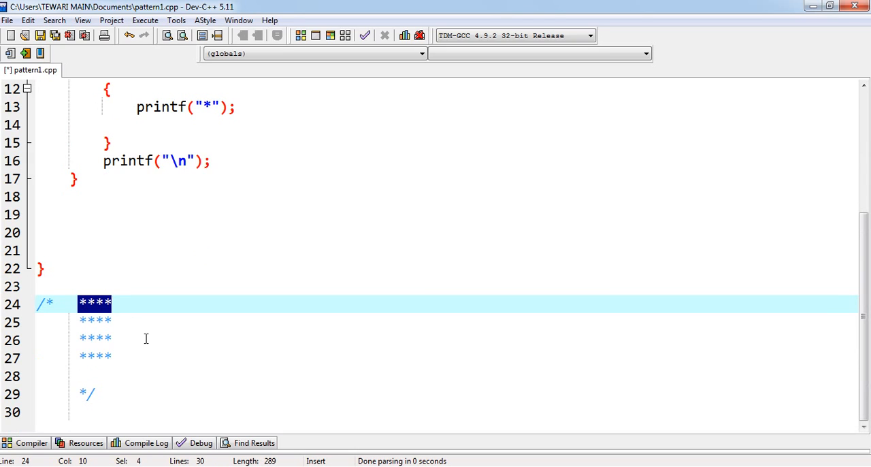
{"action": "type", "text": "123"}
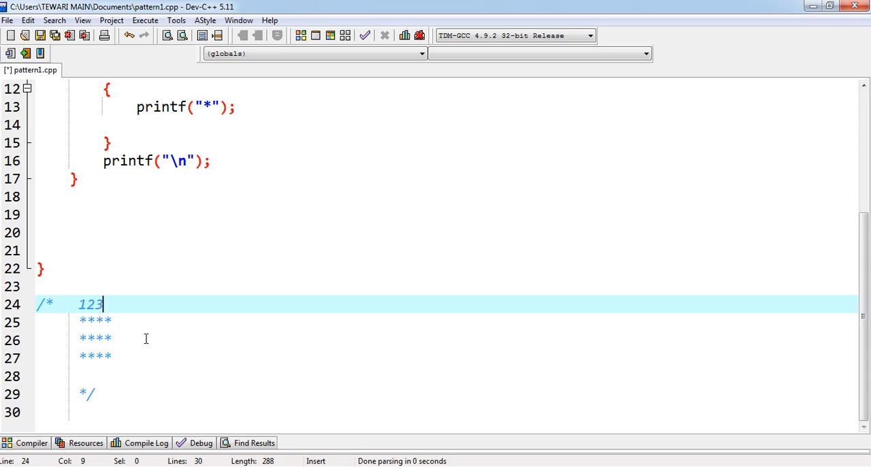
{"action": "type", "text": "4"}
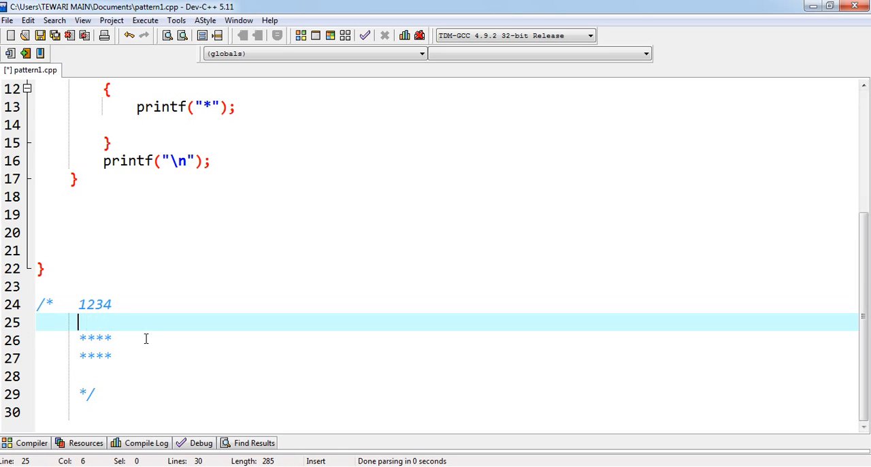
{"action": "type", "text": "123"}
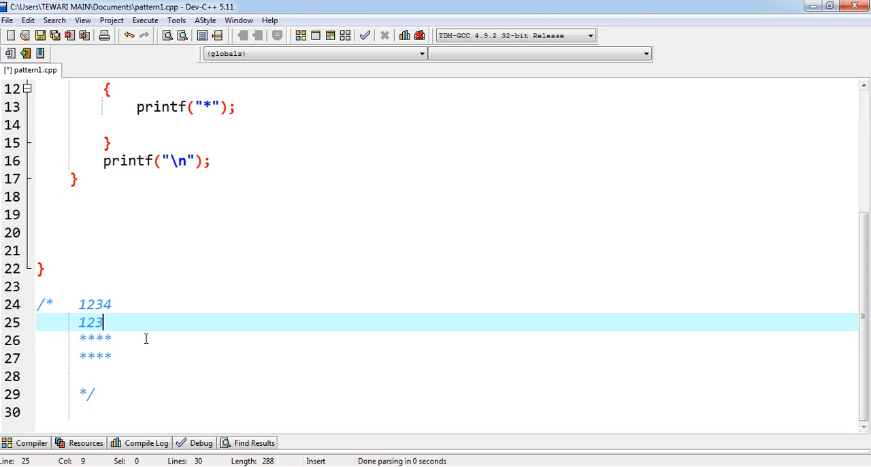
{"action": "type", "text": "4"}
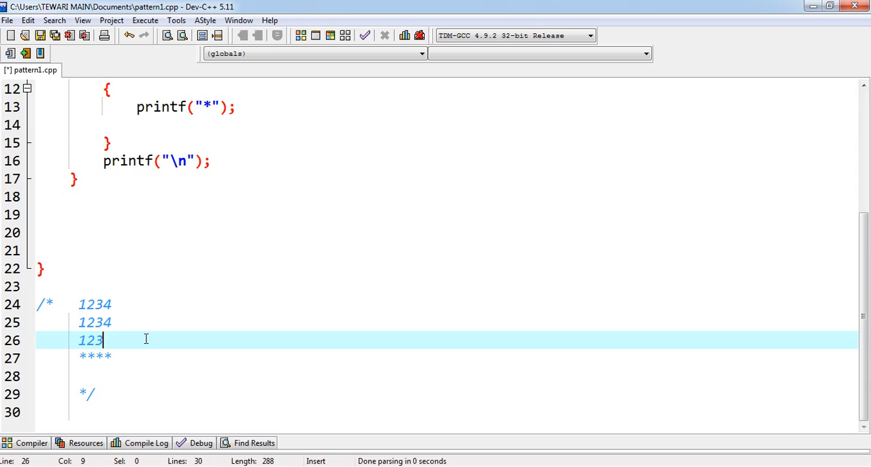
{"action": "type", "text": "4"}
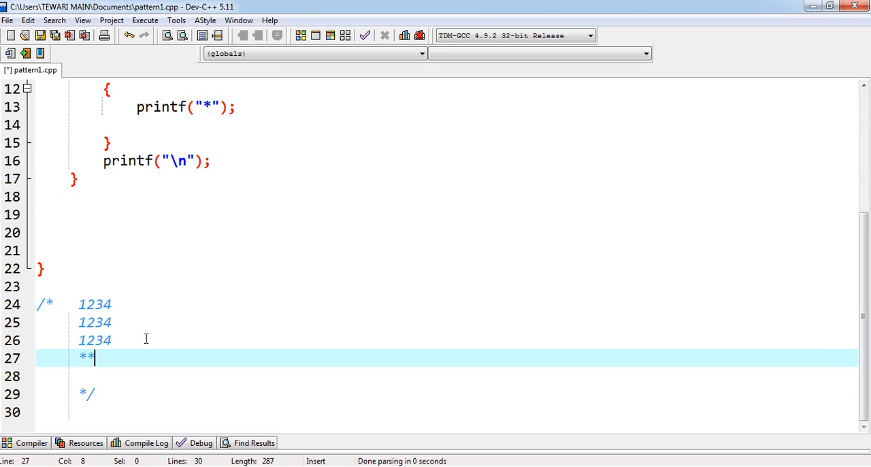
{"action": "type", "text": "123"}
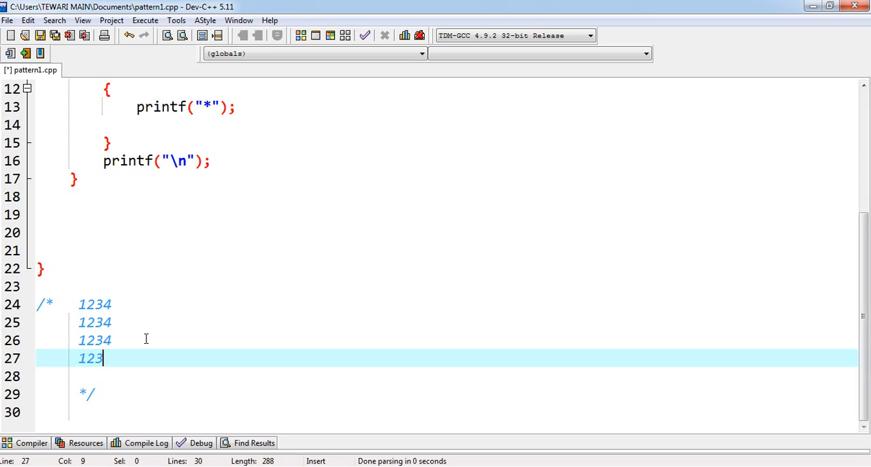
{"action": "type", "text": "4"}
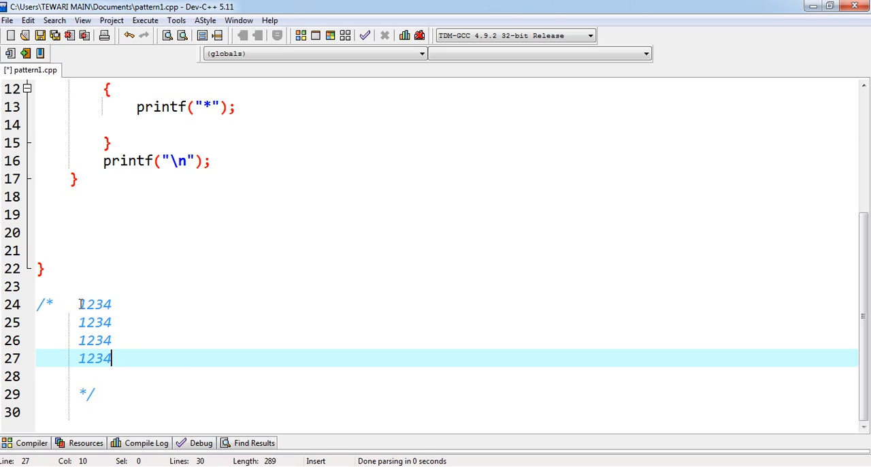
{"action": "double_click", "coordinate": [95, 305]}
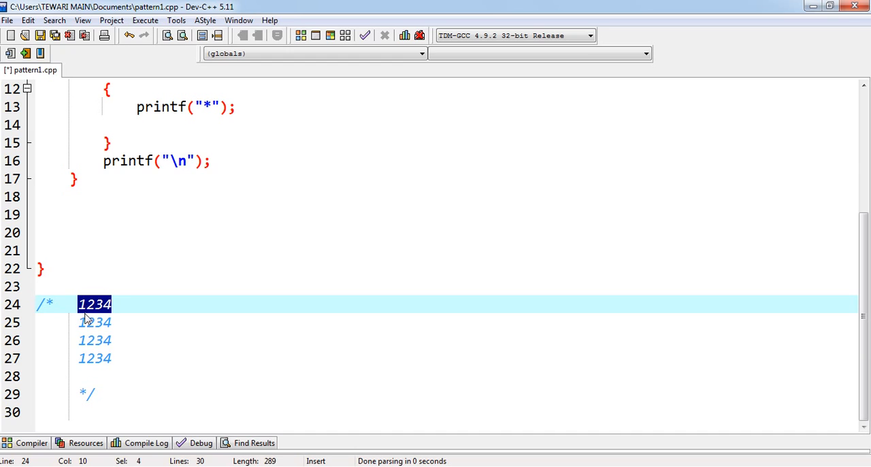
Step: Scroll through the editor to review the loops and the 1234 comment block
{"action": "scroll", "scroll_direction": "up", "scroll_amount": 3}
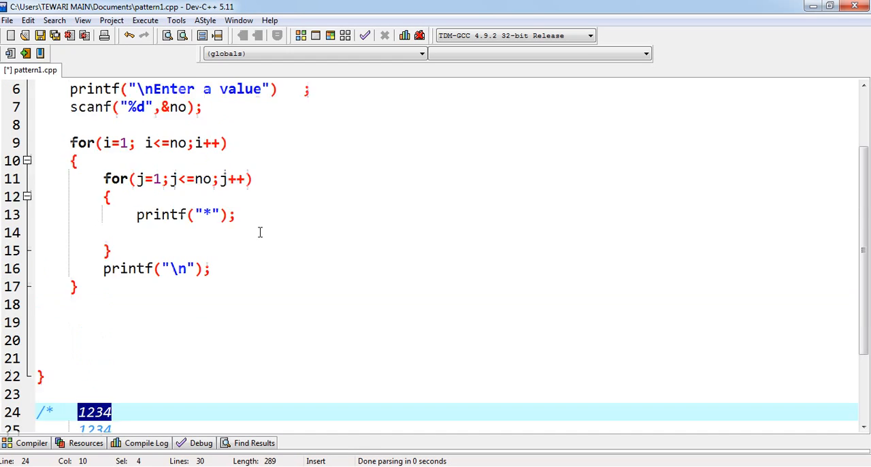
{"action": "scroll", "scroll_direction": "up", "scroll_amount": 3}
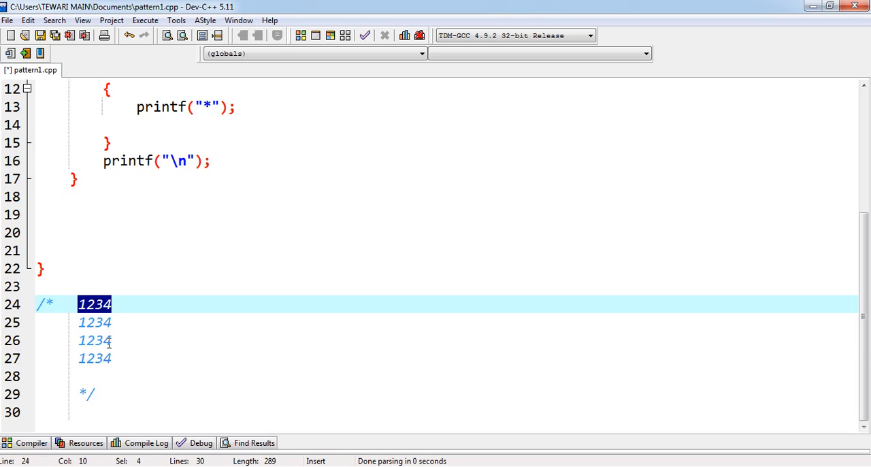
{"action": "mouse_move", "coordinate": [114, 362]}
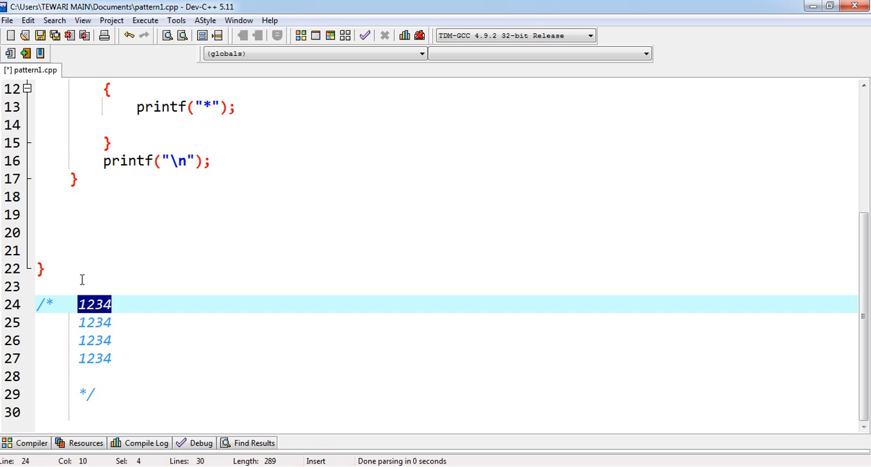
{"action": "mouse_move", "coordinate": [111, 288]}
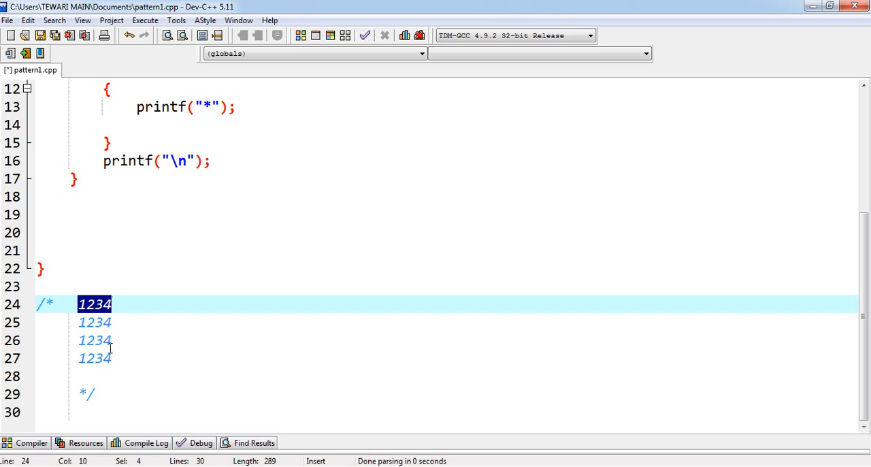
{"action": "mouse_move", "coordinate": [134, 358]}
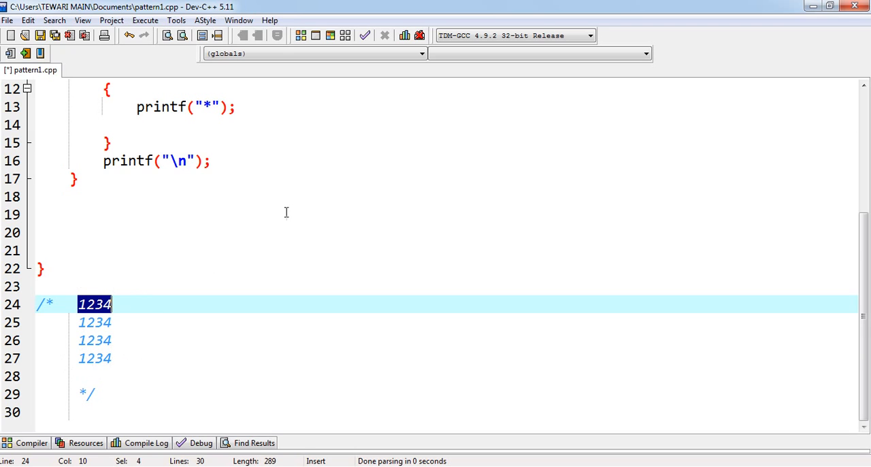
{"action": "scroll", "scroll_direction": "up", "scroll_amount": 3}
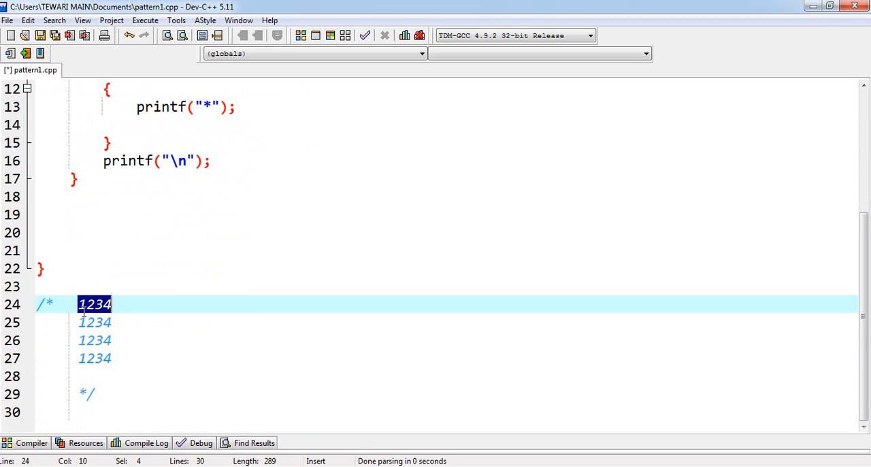
{"action": "scroll", "scroll_direction": "up", "scroll_amount": 3}
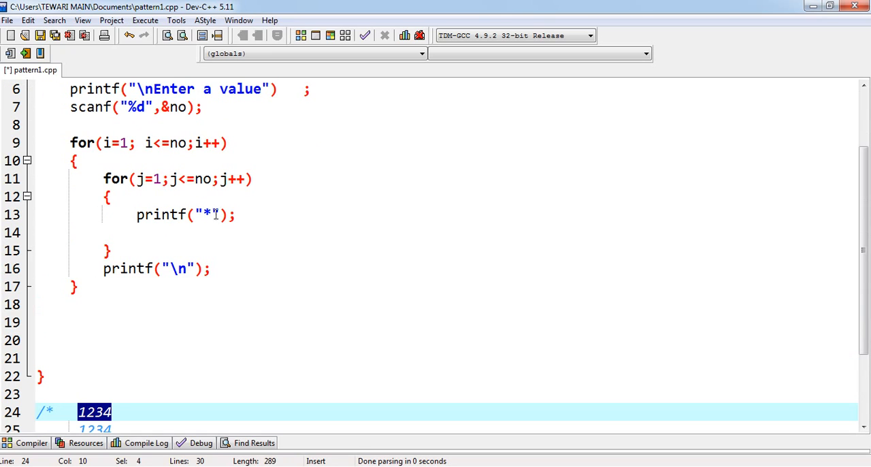
Step: Make the inner loop print the column number with printf("%d",j) instead of a star
{"action": "key", "text": "Backspace"}
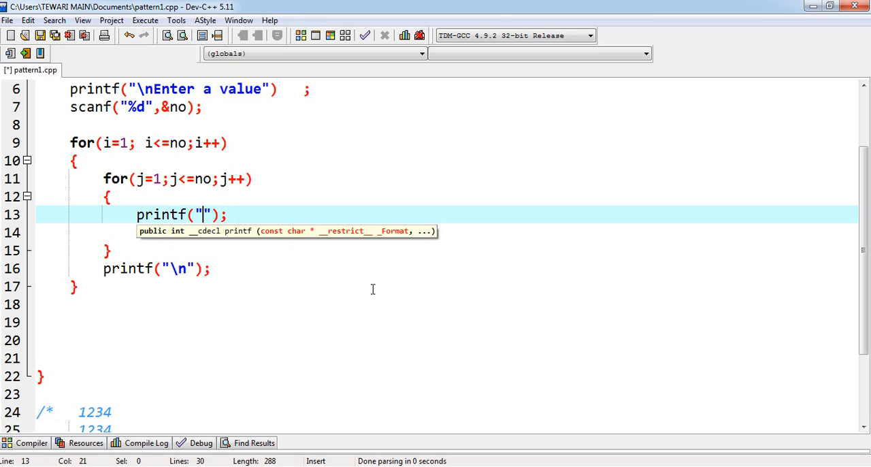
{"action": "type", "text": "%"}
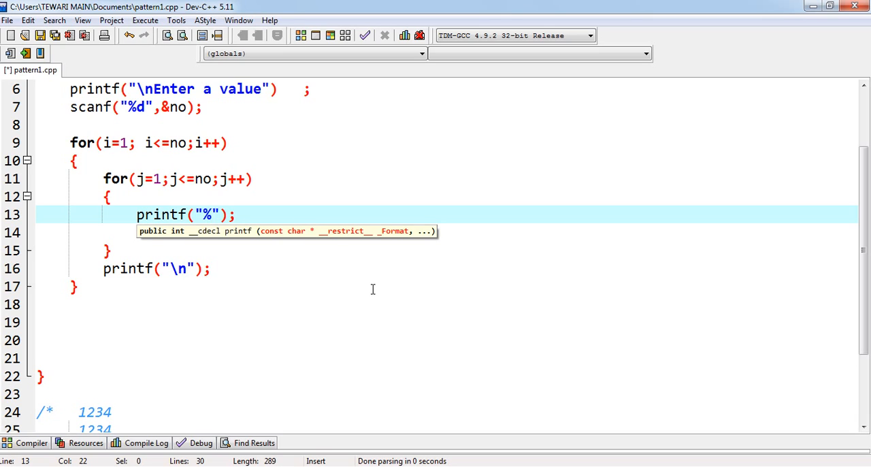
{"action": "type", "text": "d"}
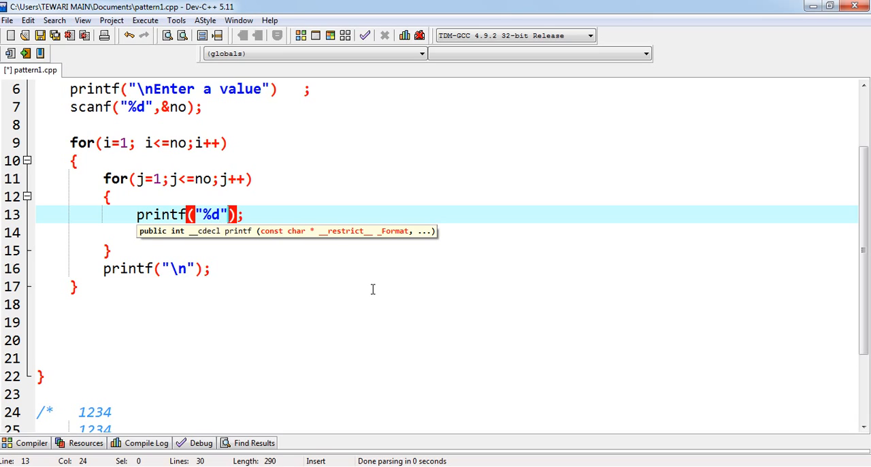
{"action": "type", "text": ","}
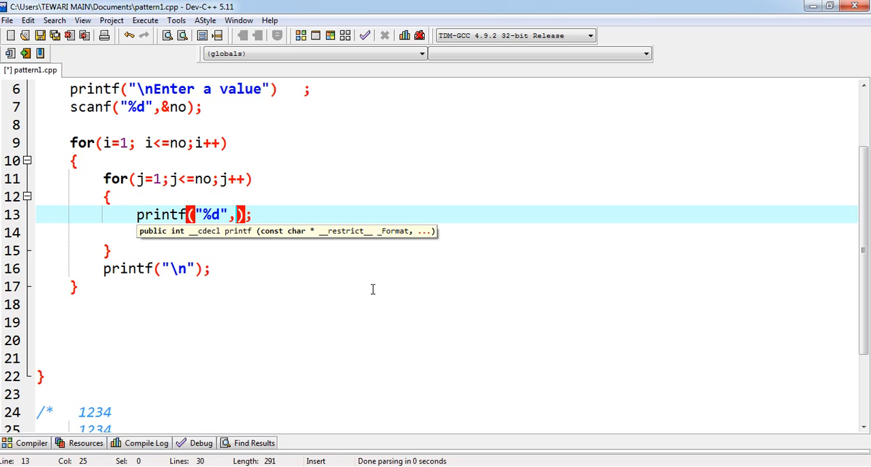
{"action": "type", "text": "j"}
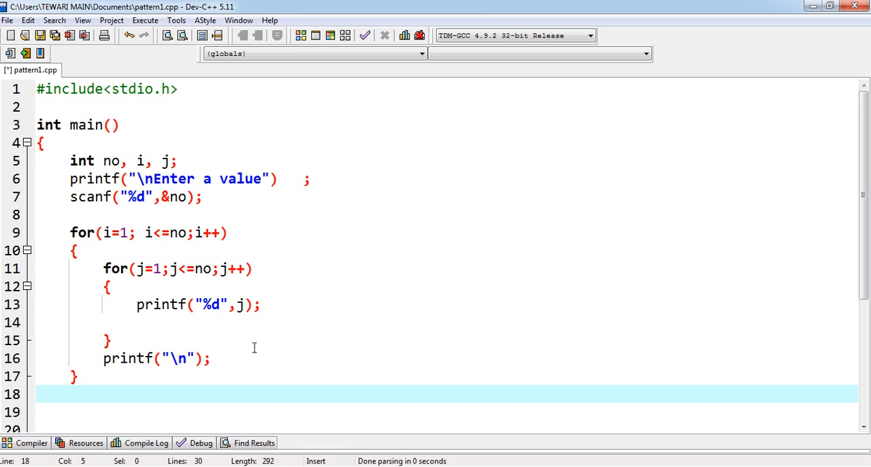
{"action": "mouse_move", "coordinate": [199, 288]}
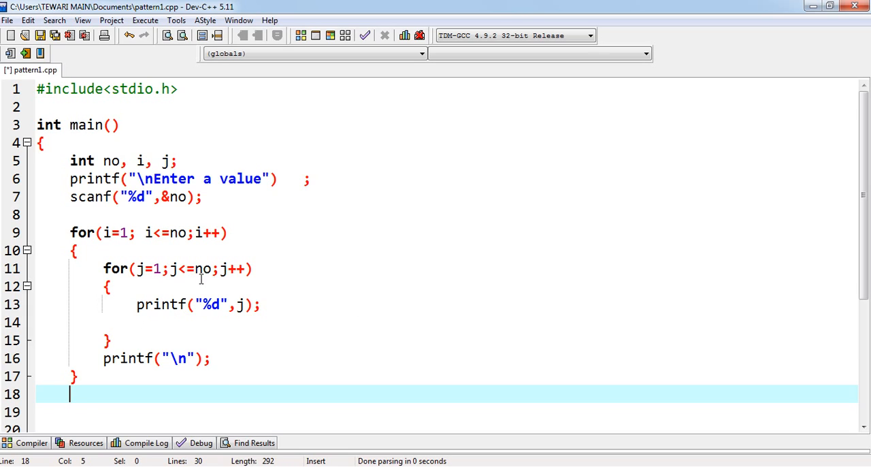
{"action": "mouse_move", "coordinate": [201, 268]}
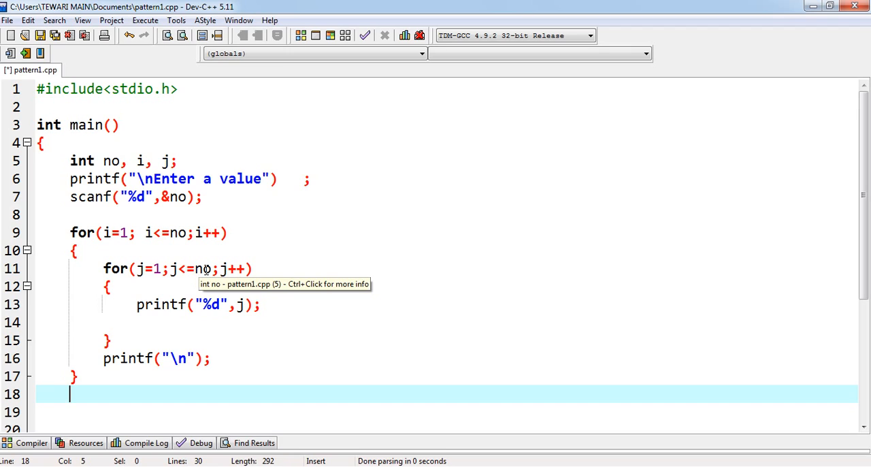
{"action": "mouse_move", "coordinate": [178, 196]}
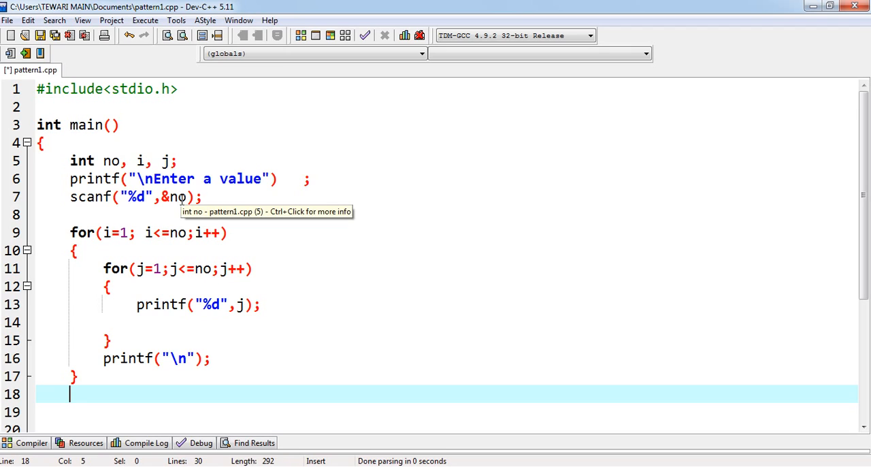
{"action": "mouse_move", "coordinate": [208, 281]}
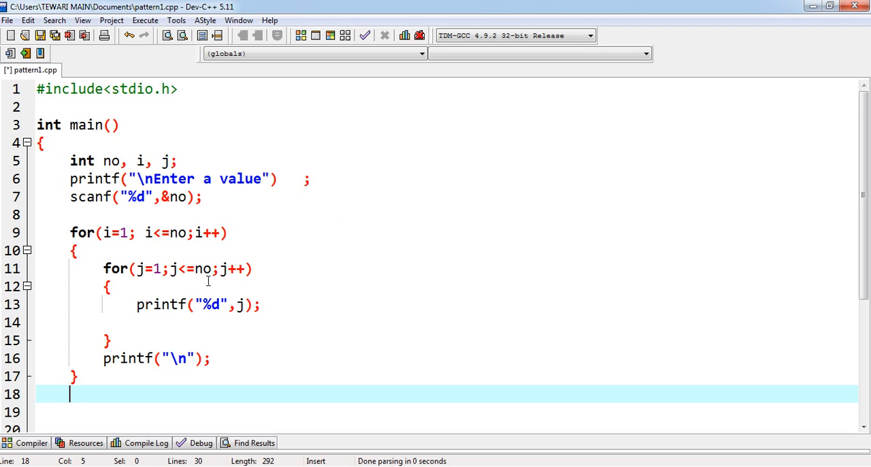
{"action": "mouse_move", "coordinate": [177, 233]}
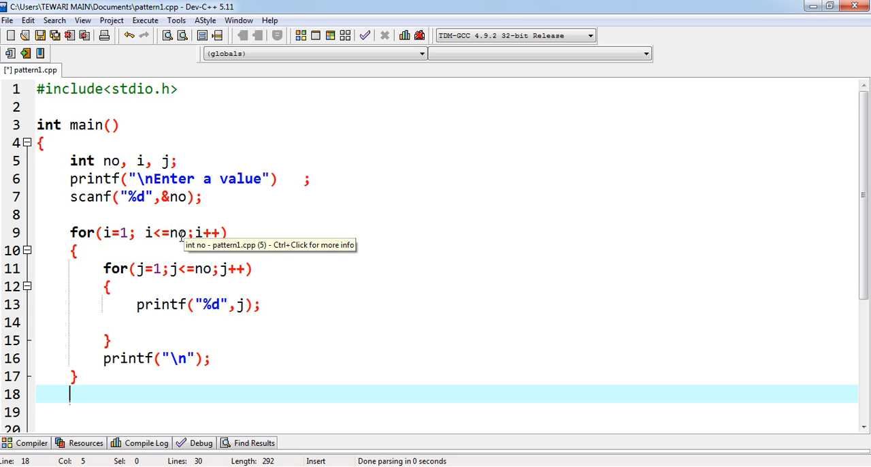
{"action": "mouse_move", "coordinate": [166, 241]}
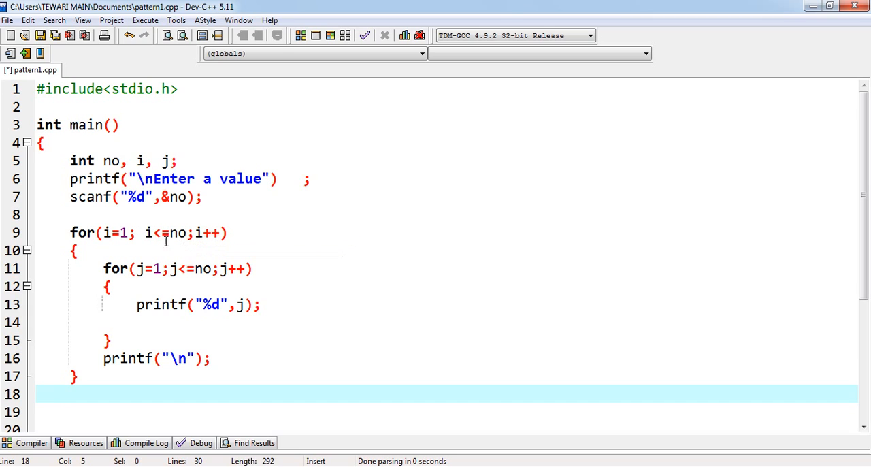
{"action": "mouse_move", "coordinate": [175, 231]}
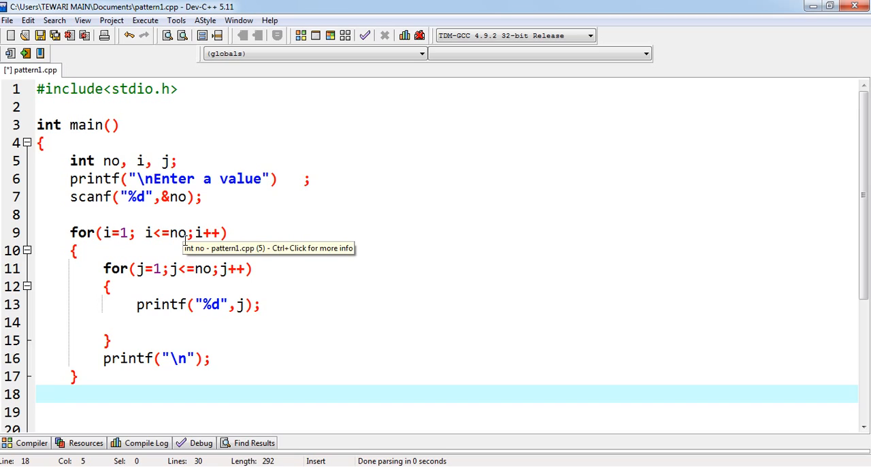
{"action": "mouse_move", "coordinate": [185, 196]}
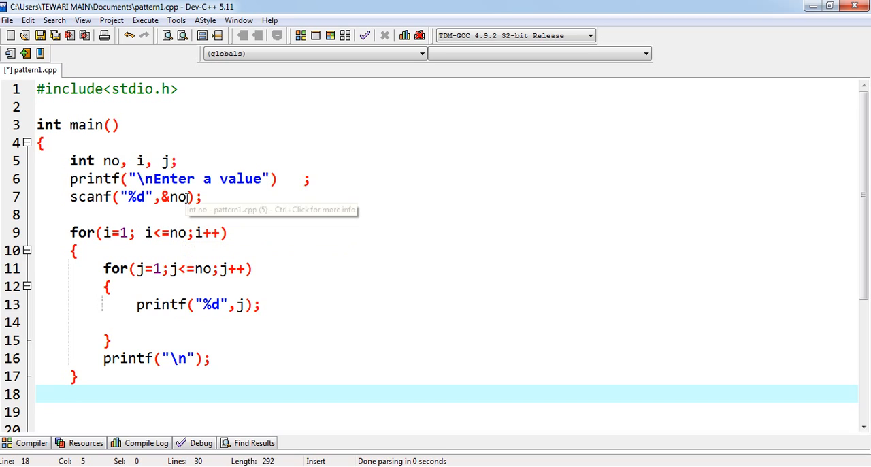
{"action": "mouse_move", "coordinate": [182, 233]}
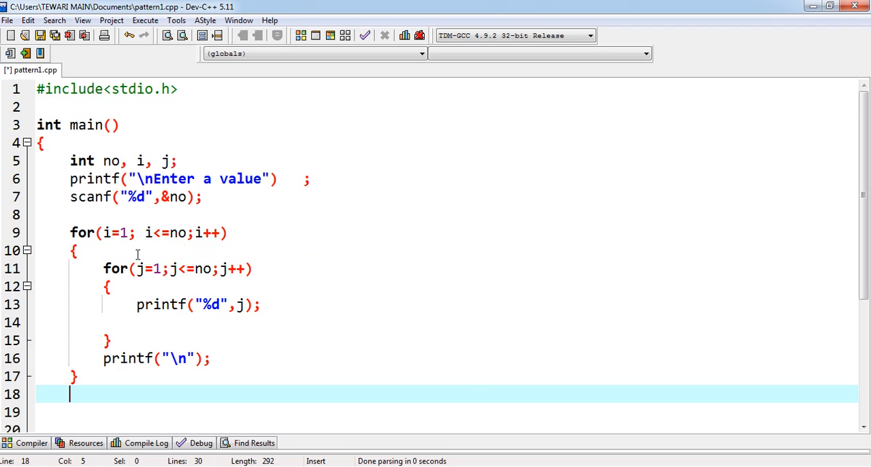
{"action": "mouse_move", "coordinate": [136, 321]}
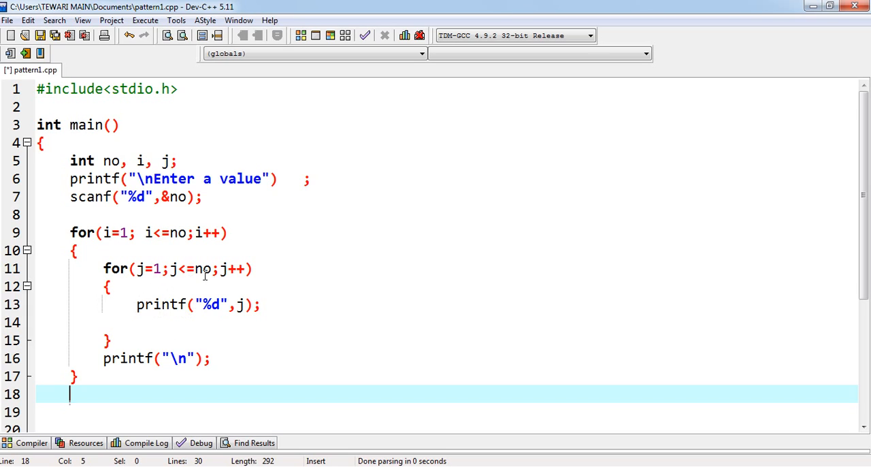
{"action": "mouse_move", "coordinate": [204, 268]}
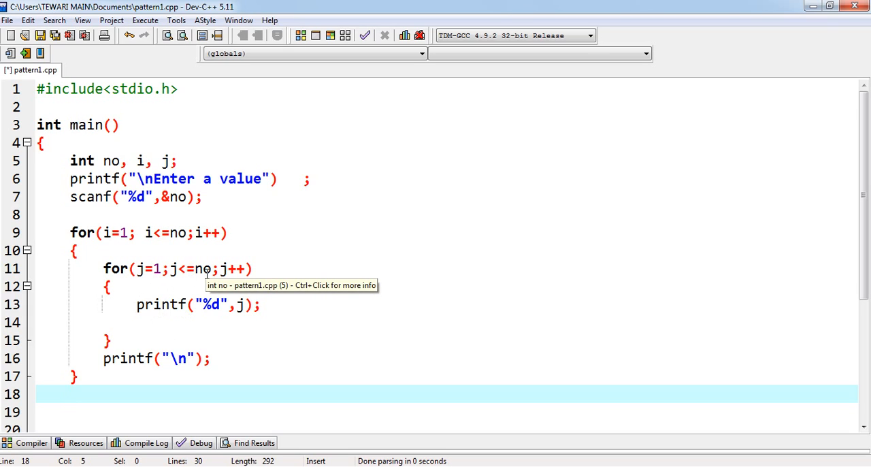
{"action": "mouse_move", "coordinate": [178, 196]}
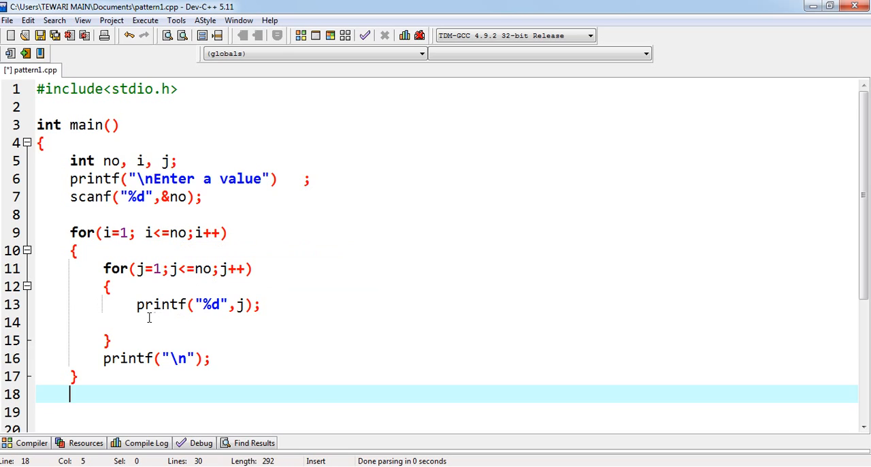
{"action": "mouse_move", "coordinate": [242, 304]}
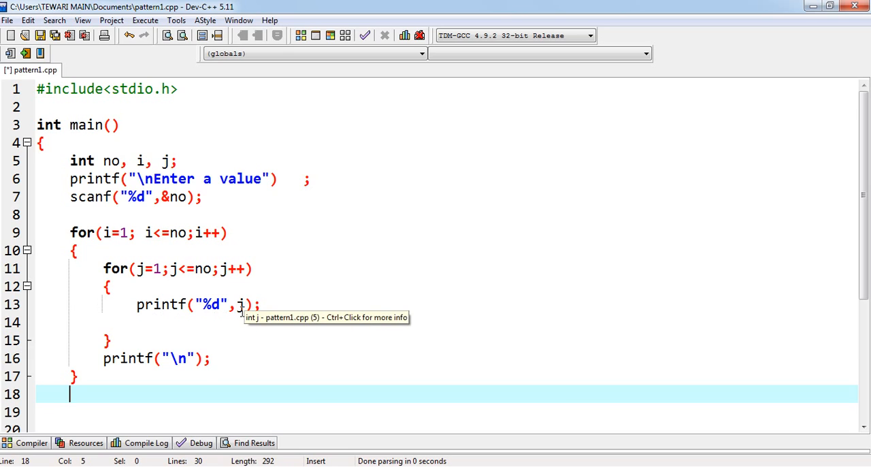
{"action": "mouse_move", "coordinate": [176, 268]}
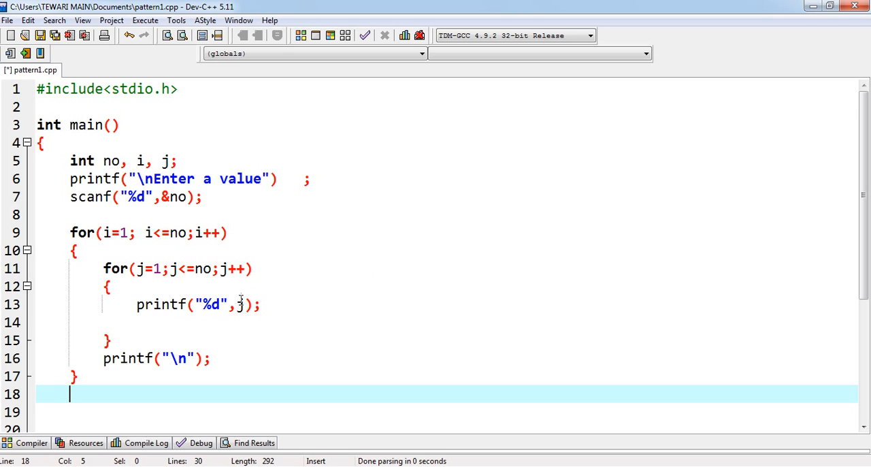
{"action": "mouse_move", "coordinate": [243, 305]}
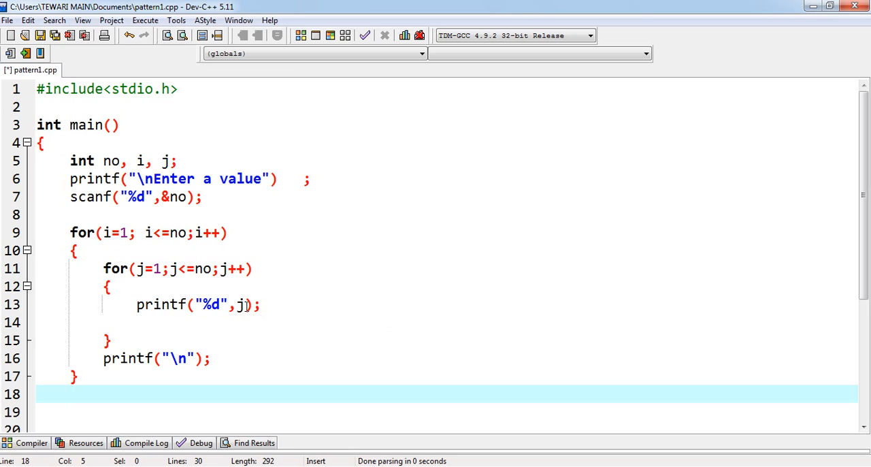
{"action": "scroll", "scroll_direction": "down", "scroll_amount": 3}
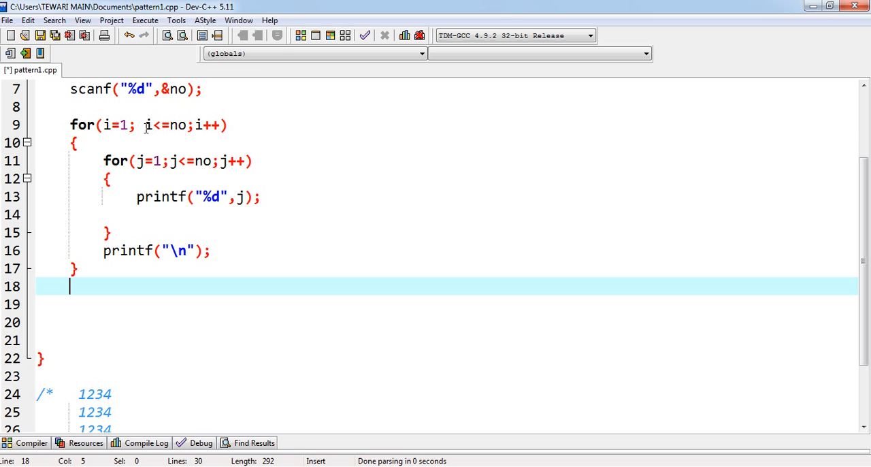
{"action": "mouse_move", "coordinate": [142, 176]}
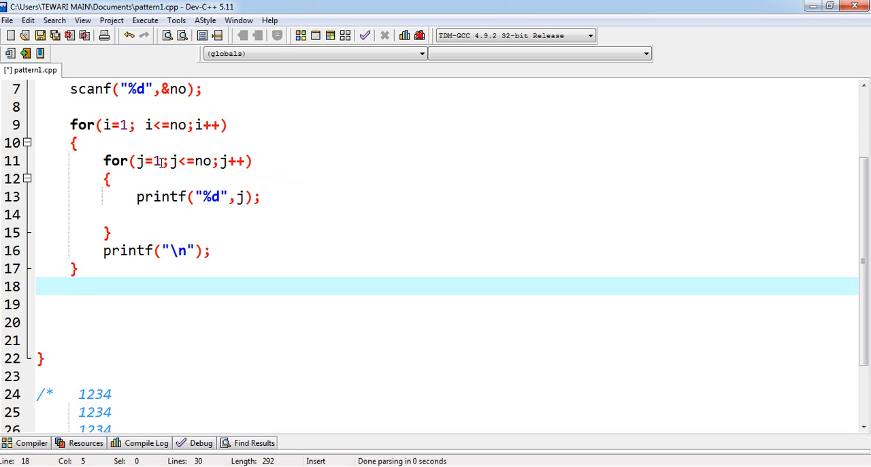
{"action": "mouse_move", "coordinate": [150, 175]}
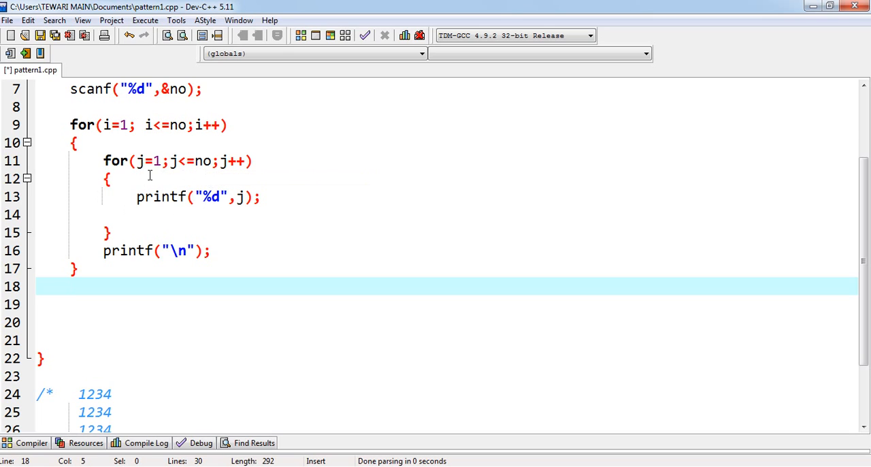
{"action": "mouse_move", "coordinate": [219, 213]}
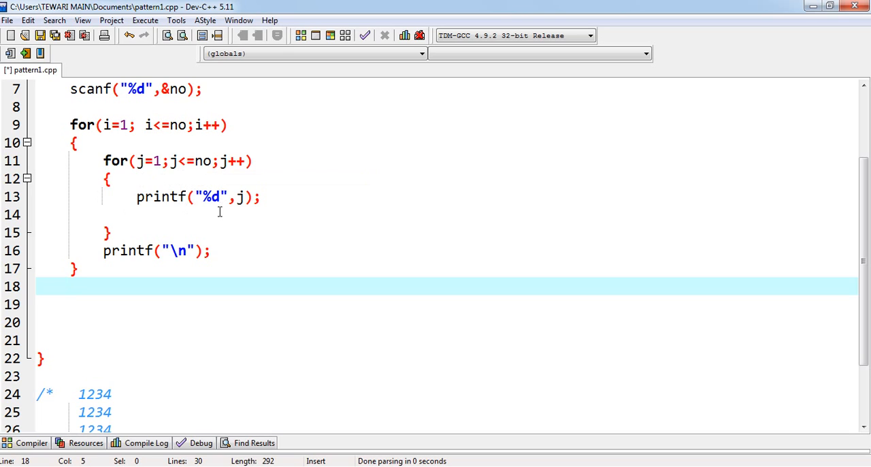
{"action": "mouse_move", "coordinate": [226, 311]}
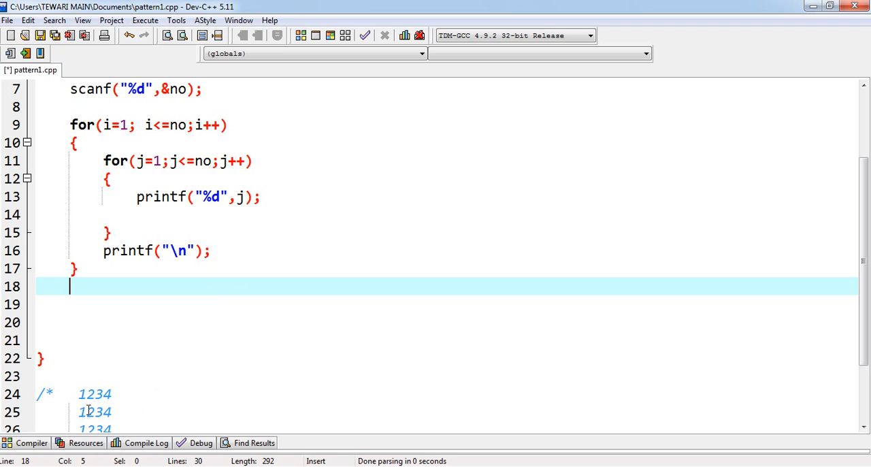
{"action": "mouse_move", "coordinate": [179, 216]}
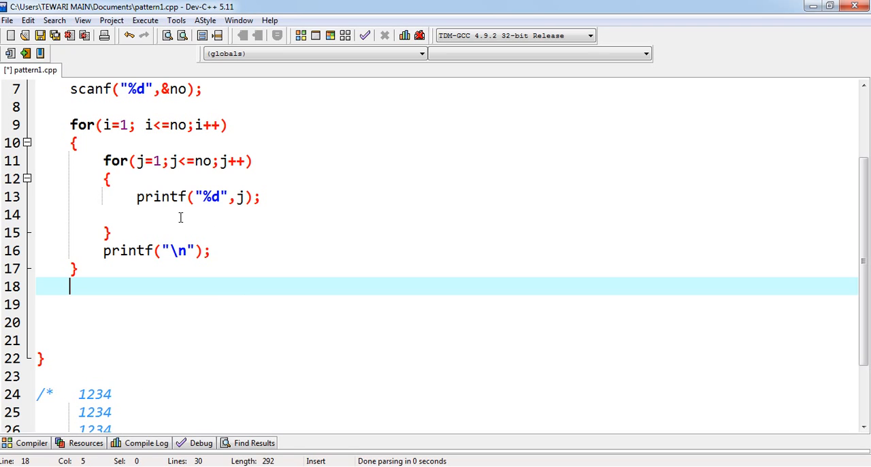
{"action": "scroll", "scroll_direction": "up", "scroll_amount": 3}
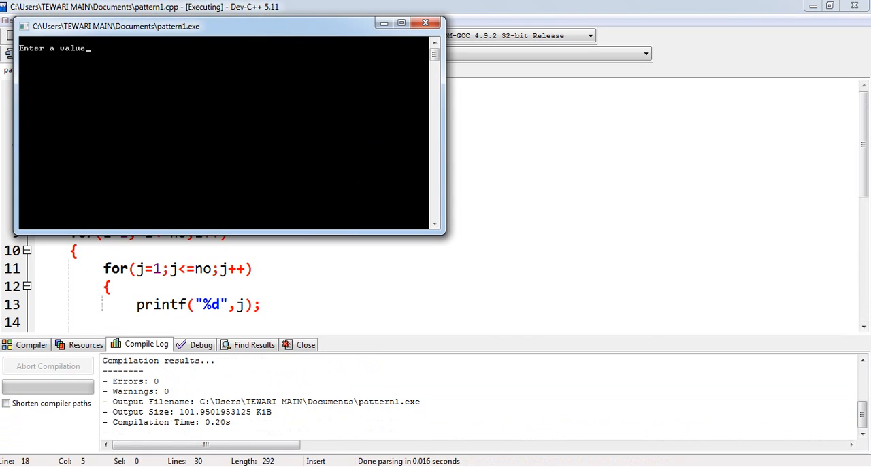
Step: Compile and run pattern1.cpp and enter 3 at the console's value prompt
{"action": "type", "text": "3"}
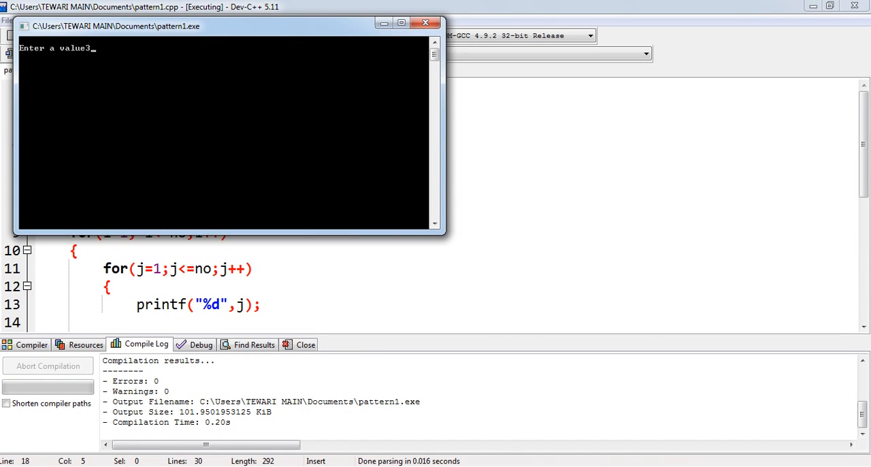